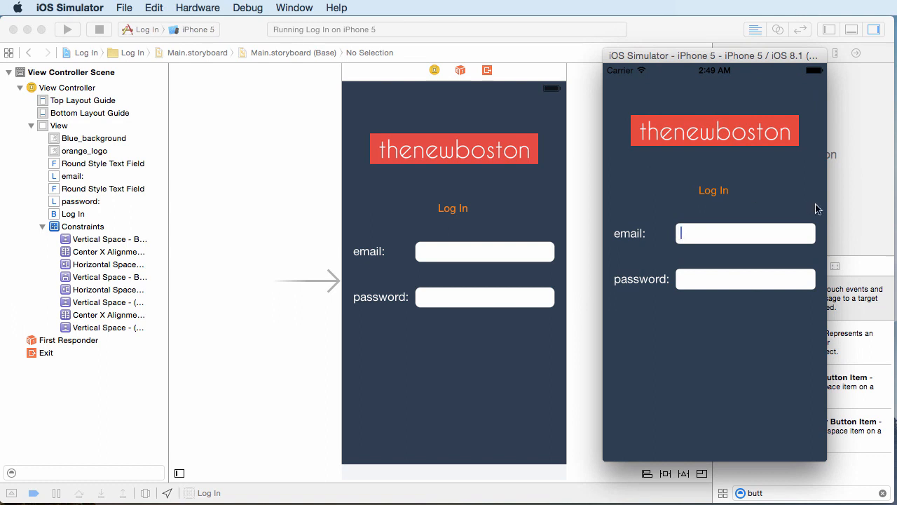
mouse_move(769, 225)
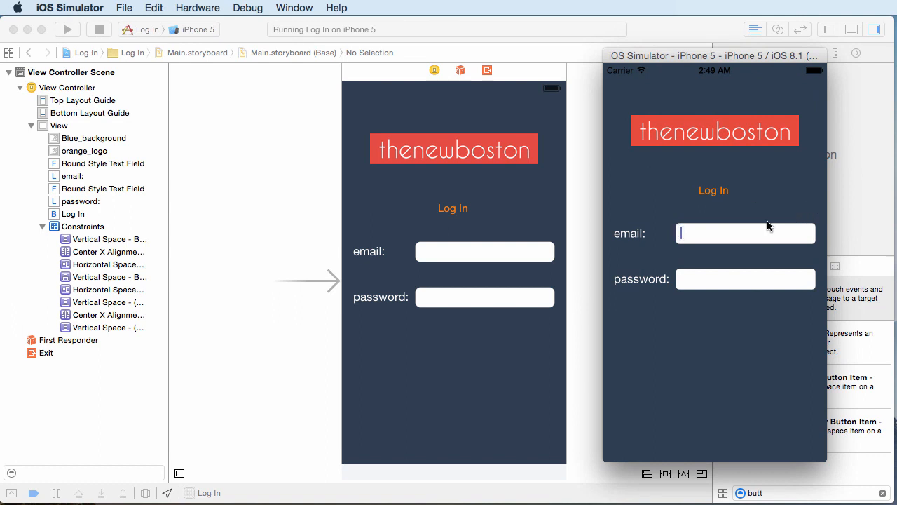
mouse_move(697, 236)
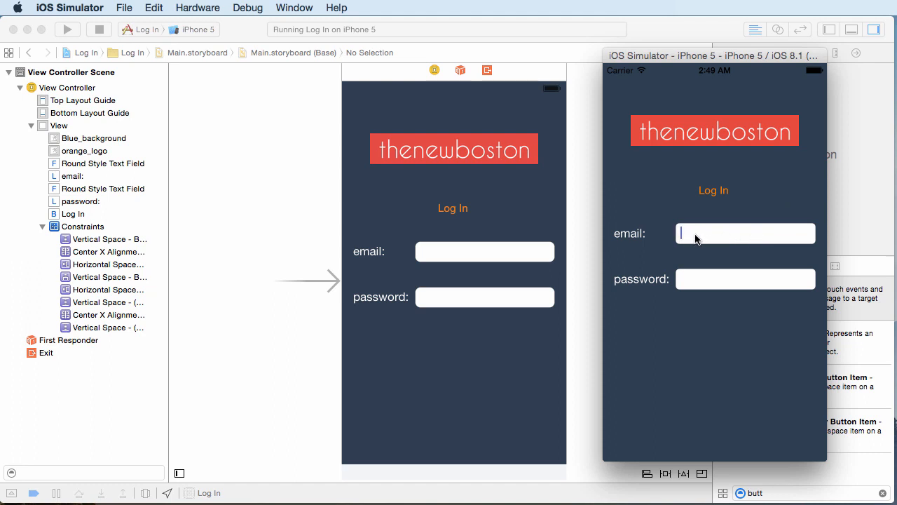
mouse_move(638, 351)
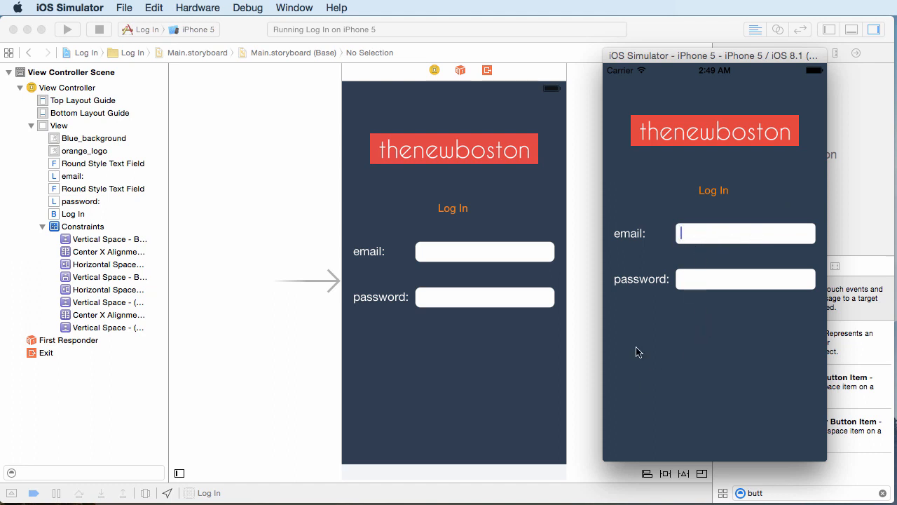
mouse_move(682, 352)
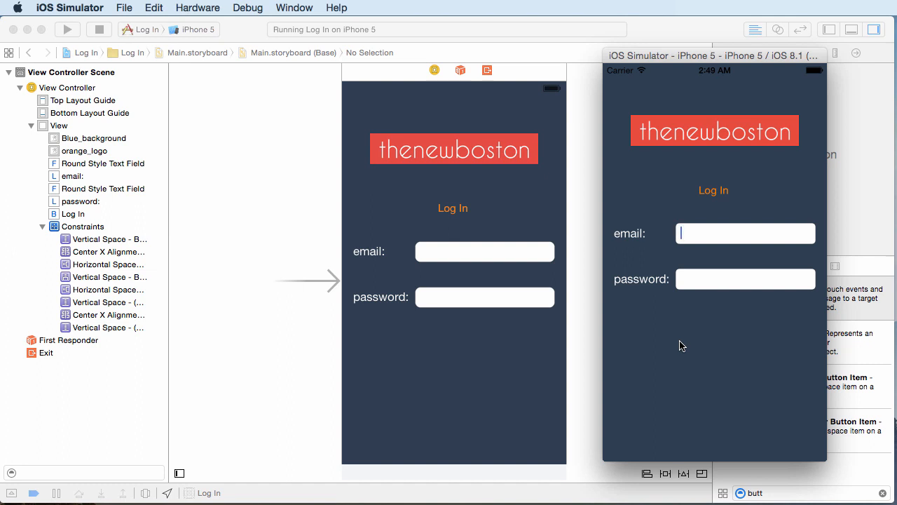
mouse_move(701, 88)
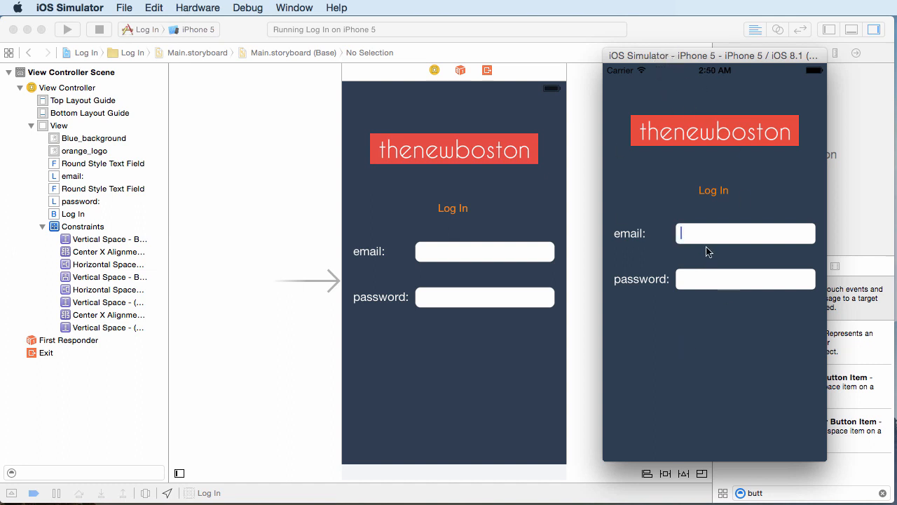
Step: Clear the test text from the email field and toggle on the Simulator's software keyboard
text(fdsfsdffds)
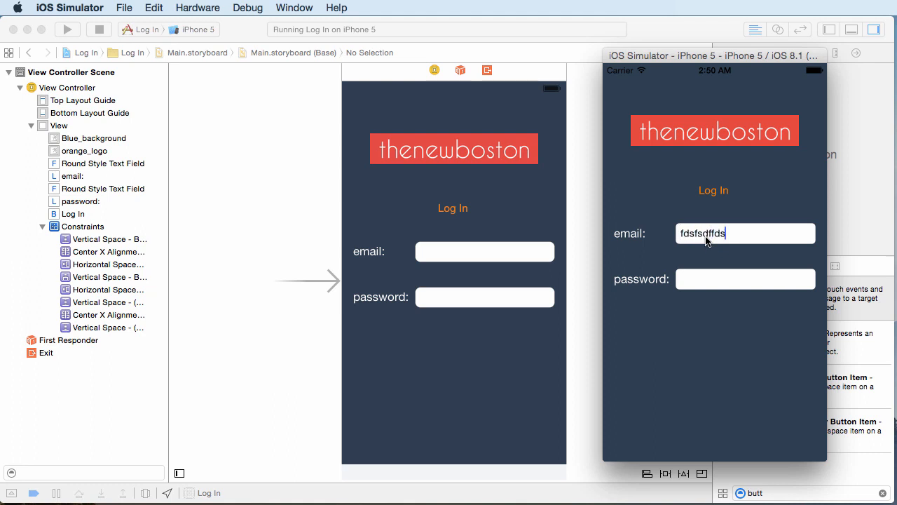
key(delete)
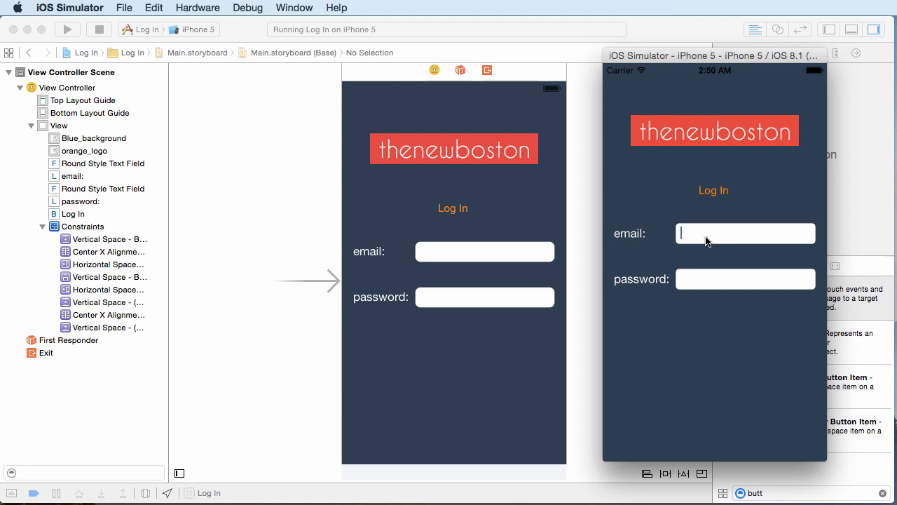
mouse_move(732, 398)
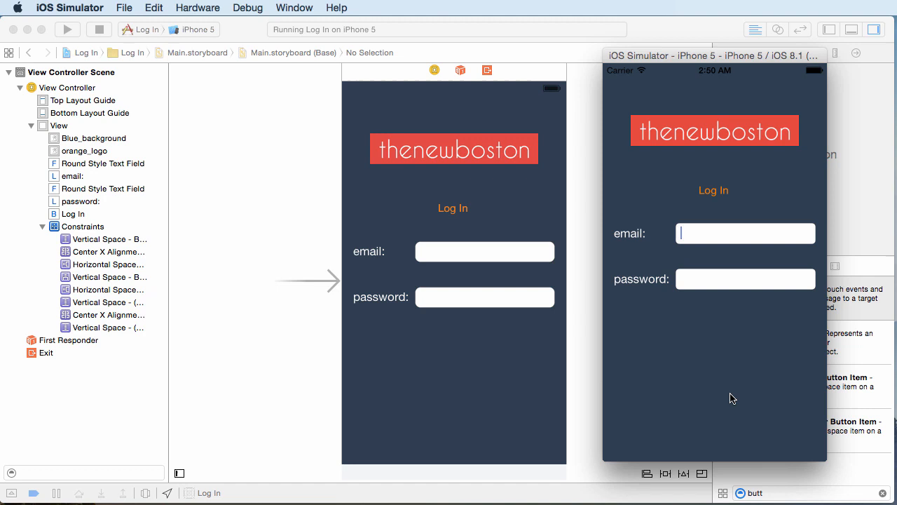
mouse_move(770, 354)
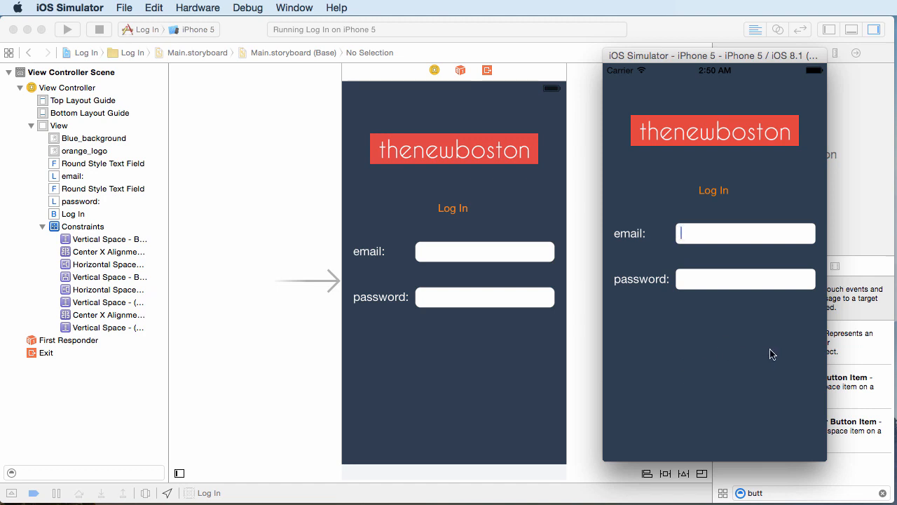
mouse_move(710, 310)
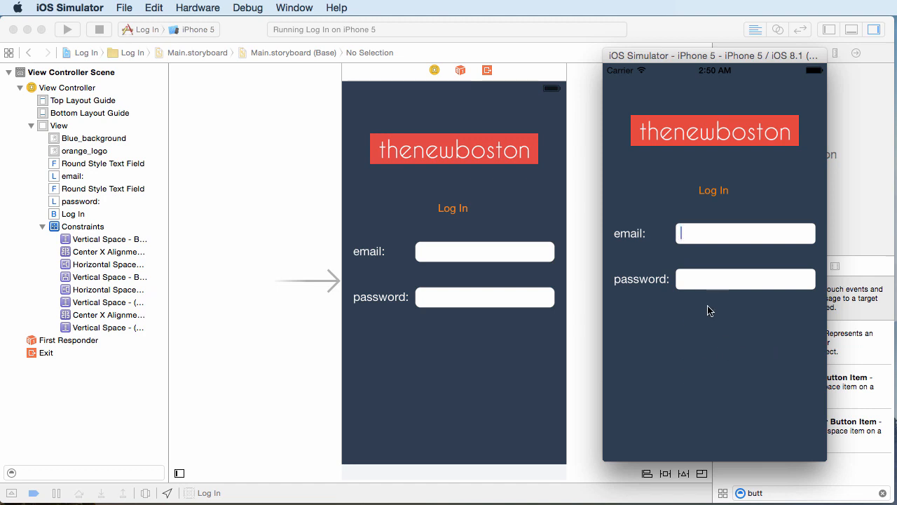
mouse_move(665, 75)
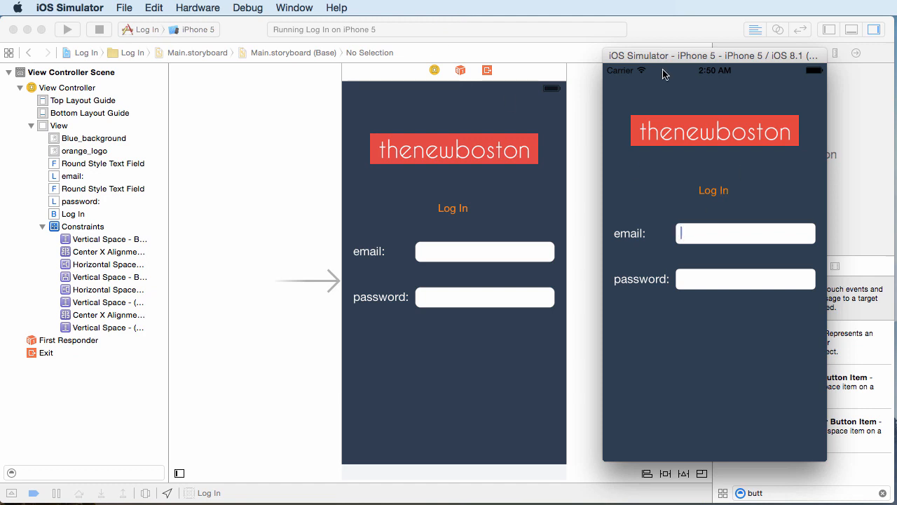
click(198, 8)
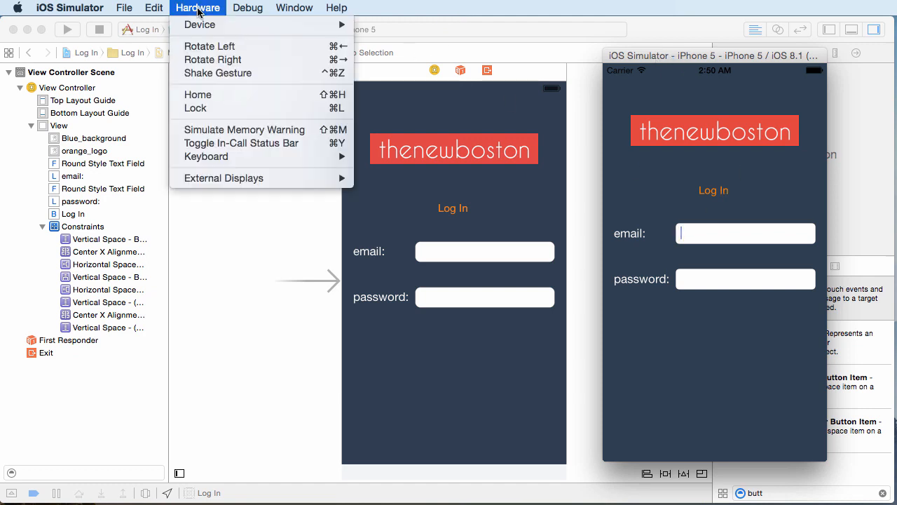
mouse_move(206, 157)
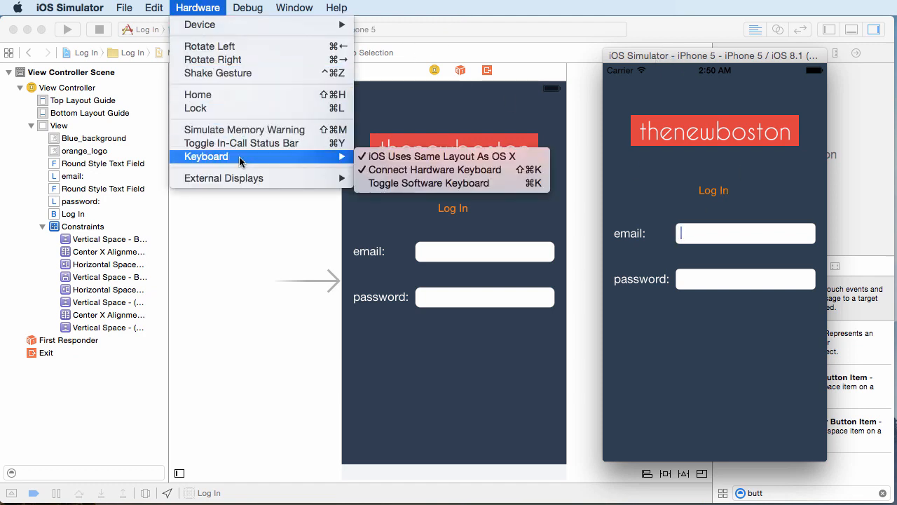
click(428, 183)
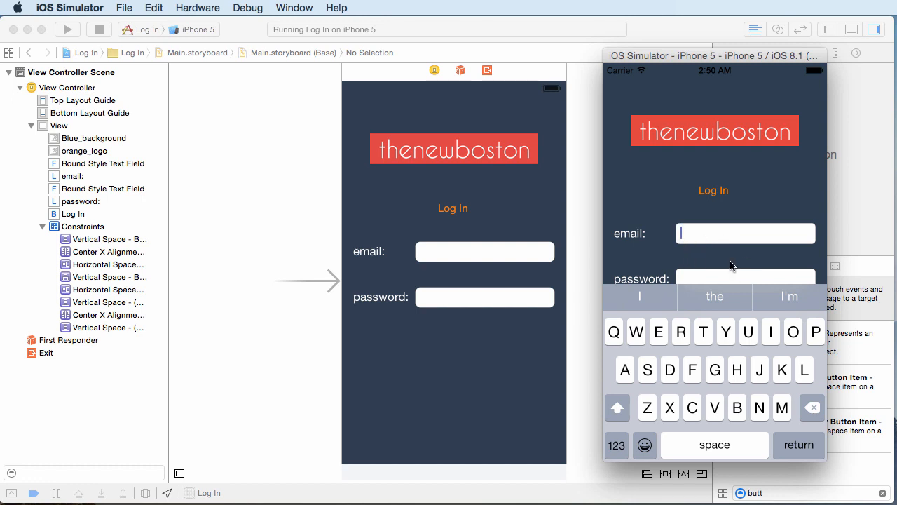
Step: Type 'fnbdsjk' and 'bfja@ifdj' into the email field and 'ghhggj' into the password field
text(fnbdsjk)
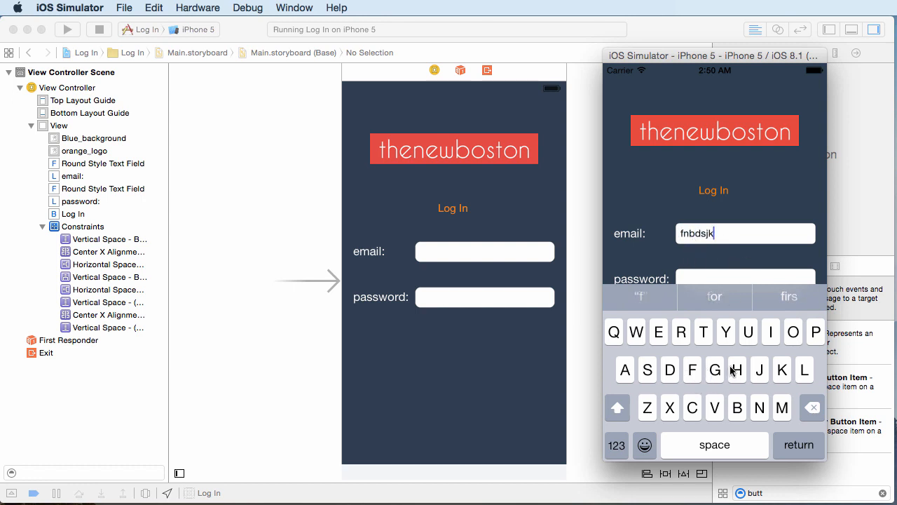
text(bfja@ifdj)
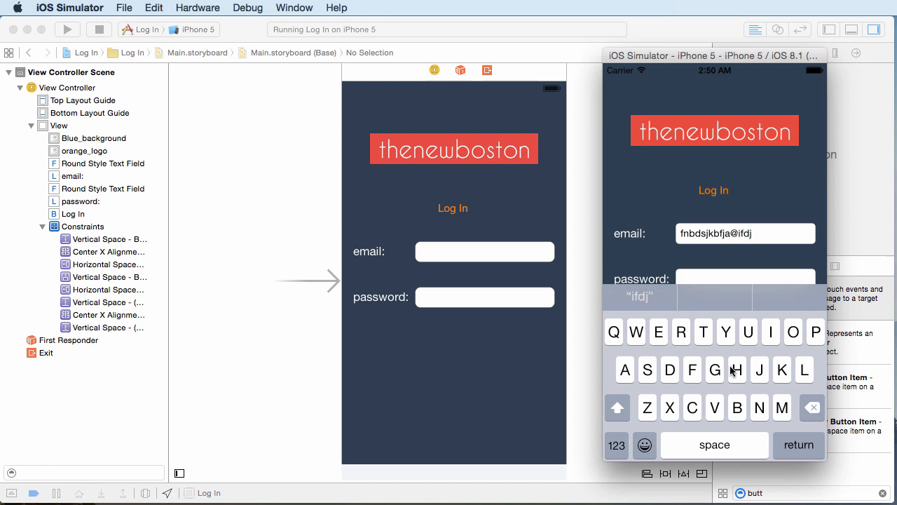
click(745, 278)
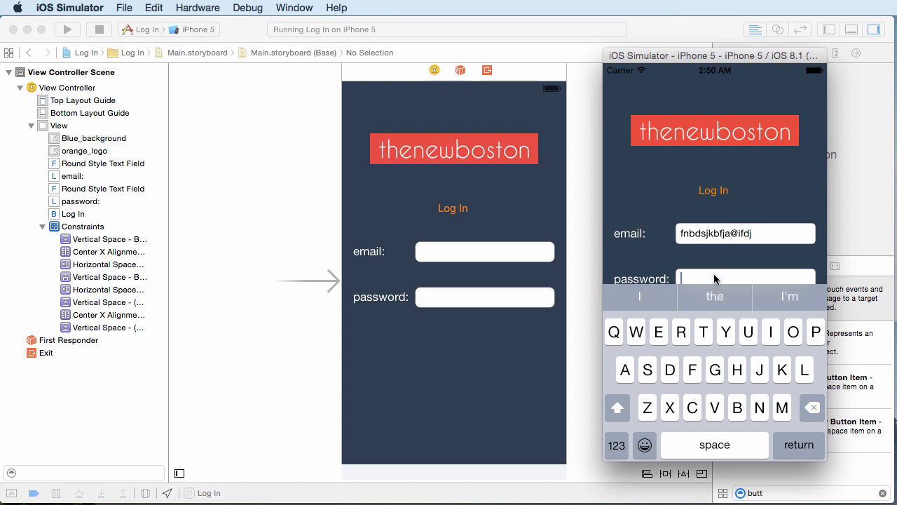
text(ghhggj)
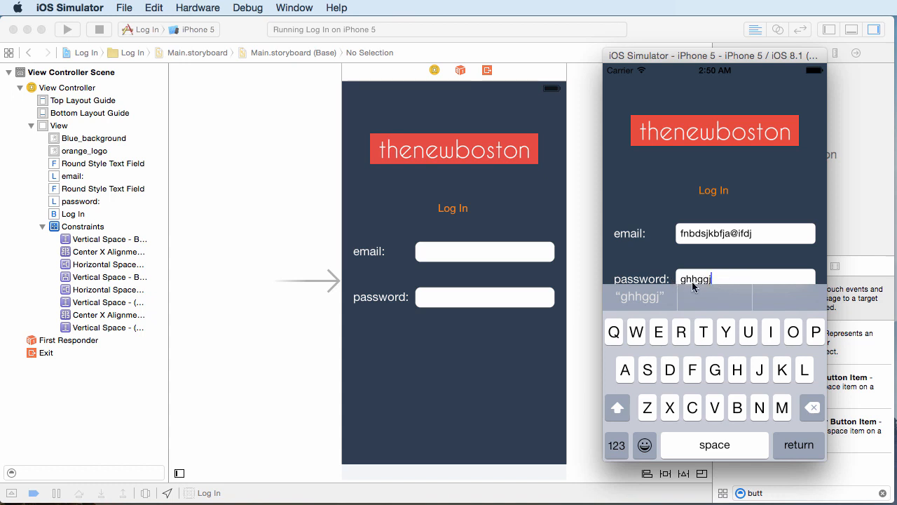
mouse_move(715, 283)
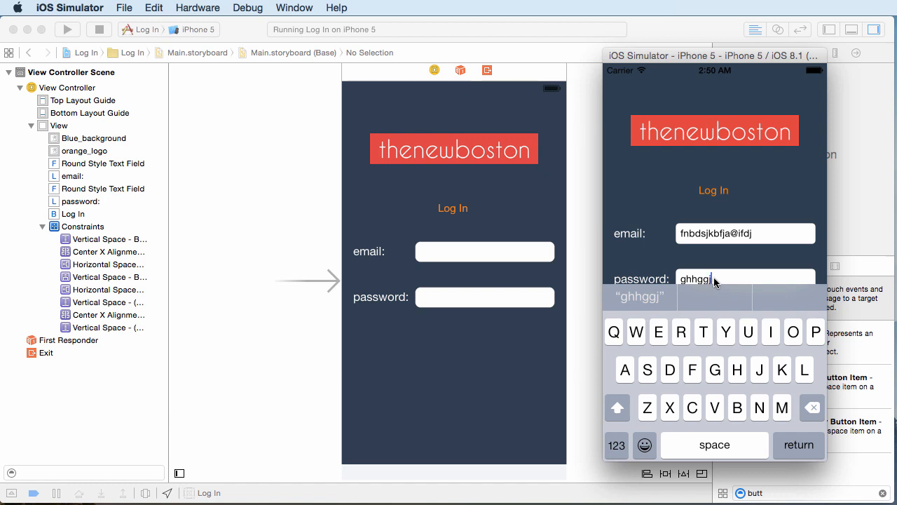
mouse_move(735, 279)
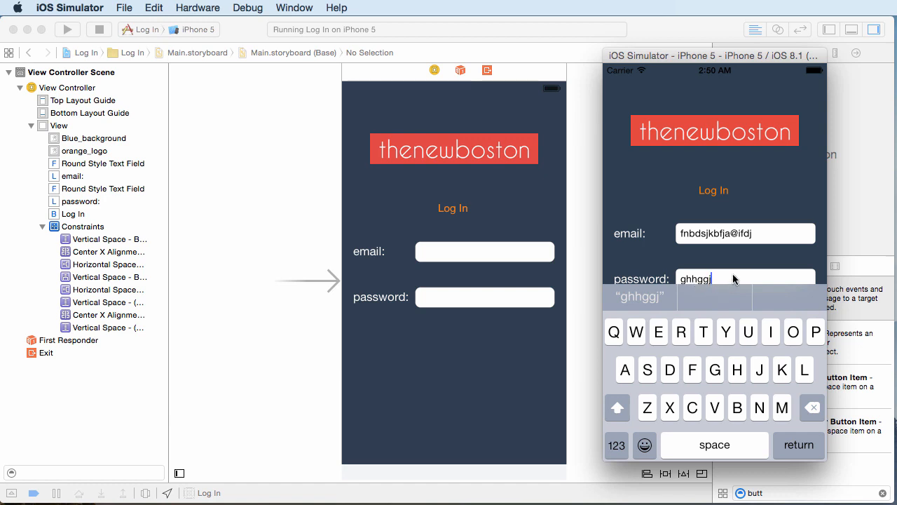
mouse_move(710, 315)
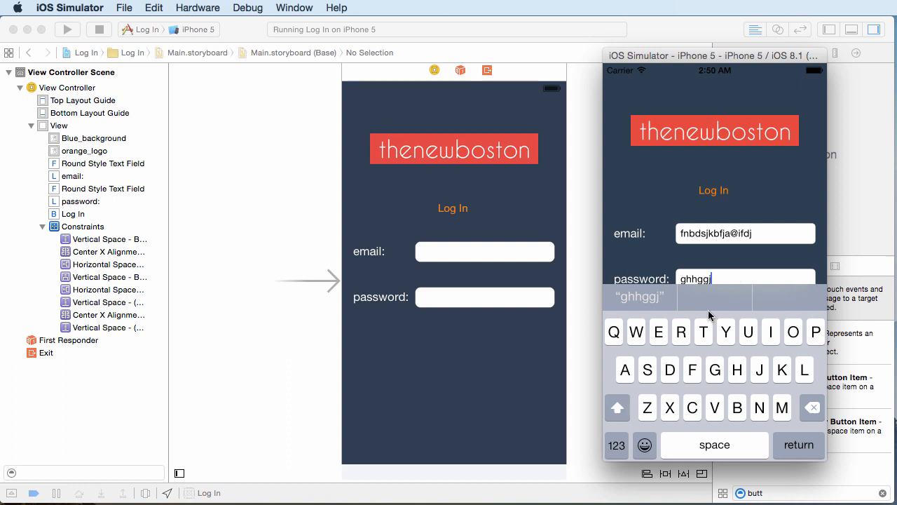
mouse_move(715, 201)
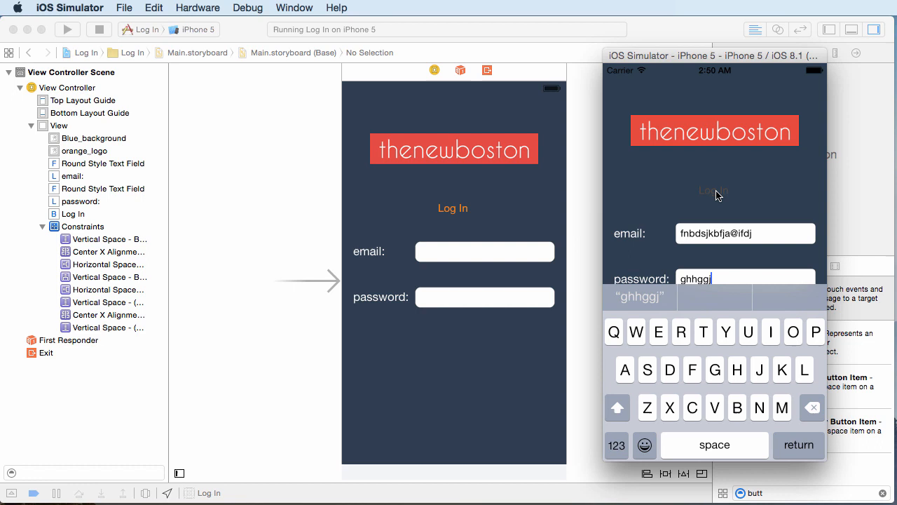
mouse_move(717, 347)
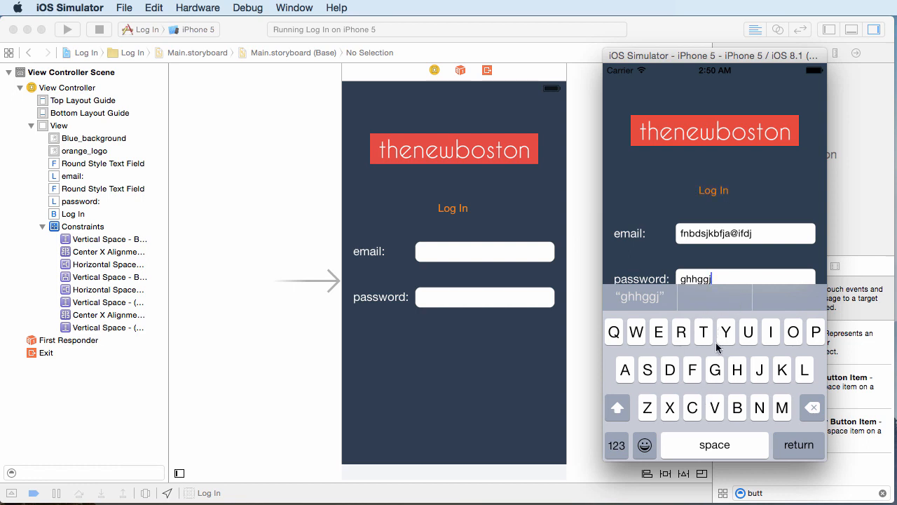
mouse_move(717, 197)
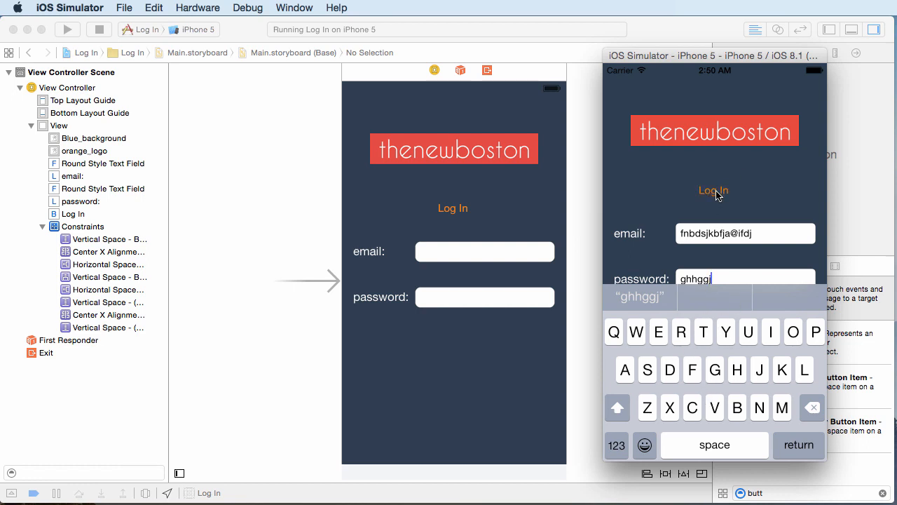
mouse_move(785, 175)
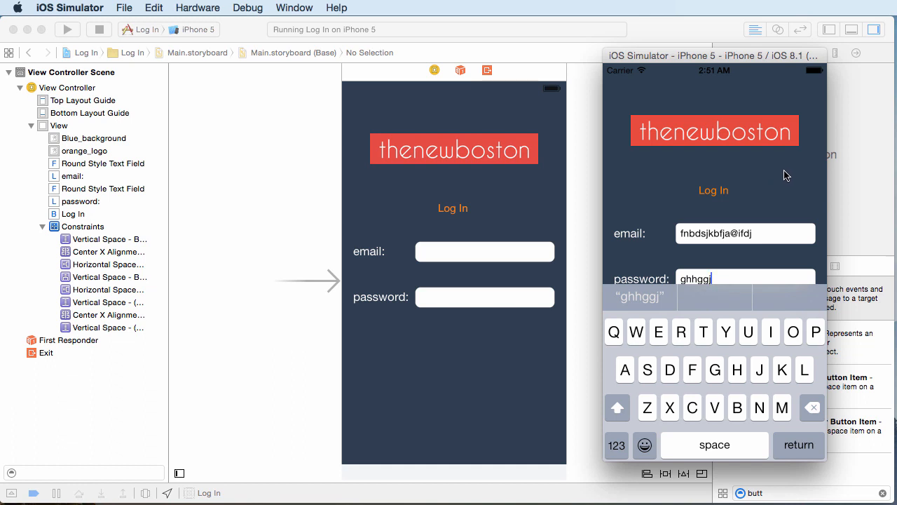
mouse_move(694, 357)
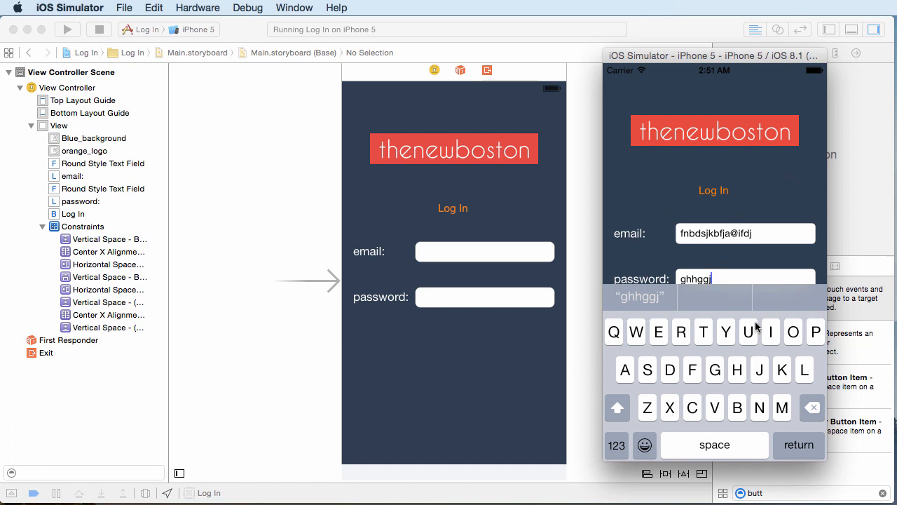
mouse_move(715, 290)
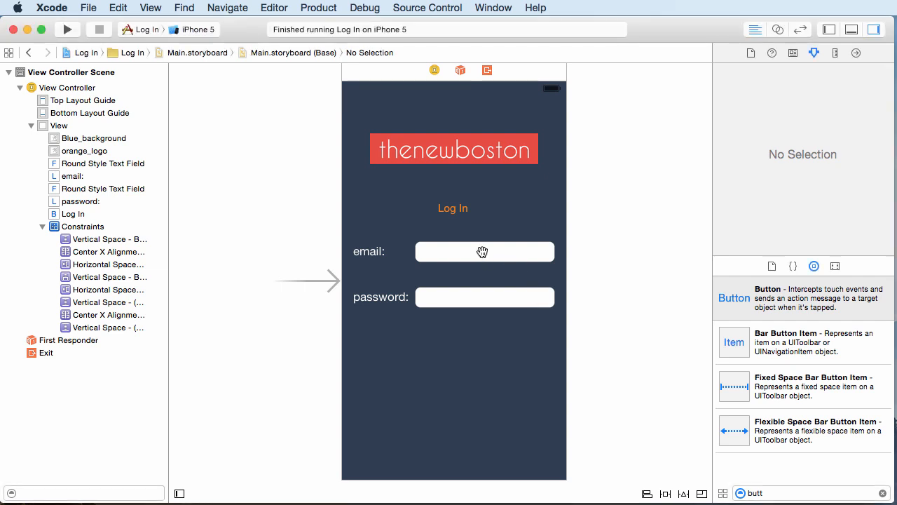
Step: Rerun the Log In app on the iPhone 5 simulator using Xcode's Run button
click(484, 251)
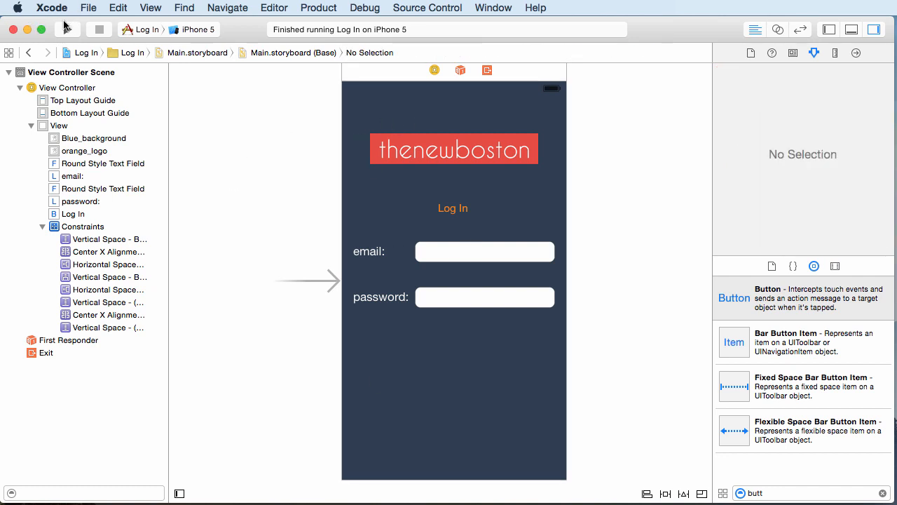
click(68, 30)
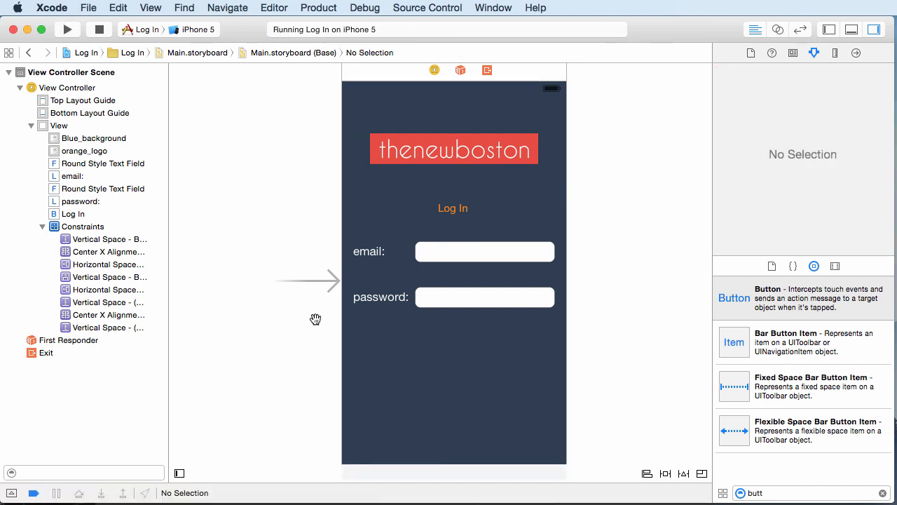
Step: Bring up the email field's keyboard, then tap the background and see it stay open
click(66, 30)
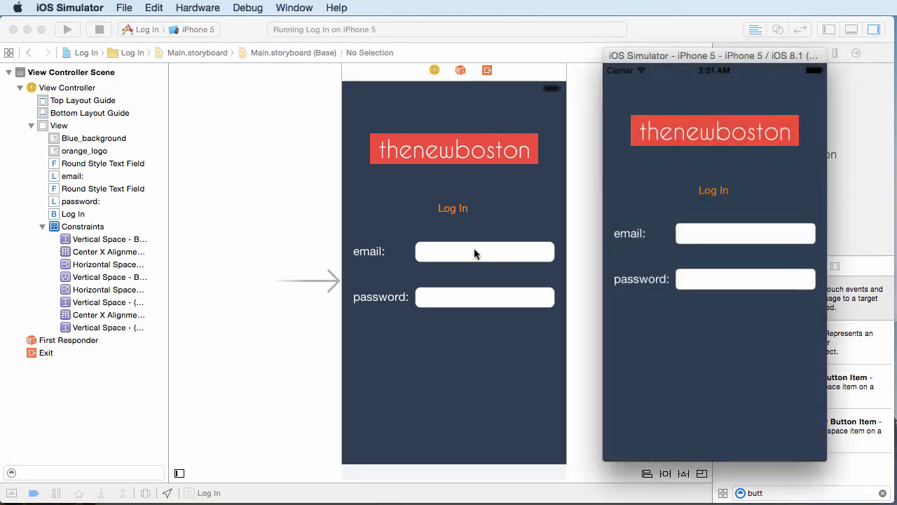
click(745, 233)
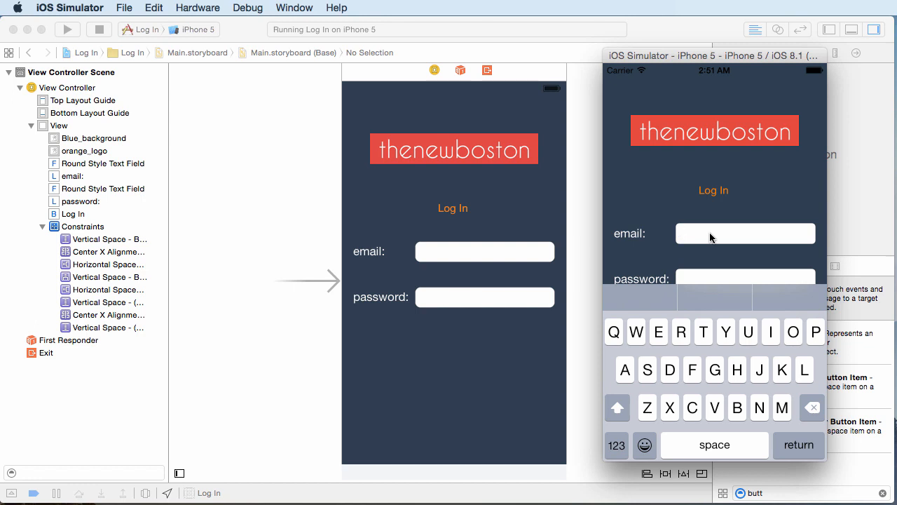
mouse_move(717, 255)
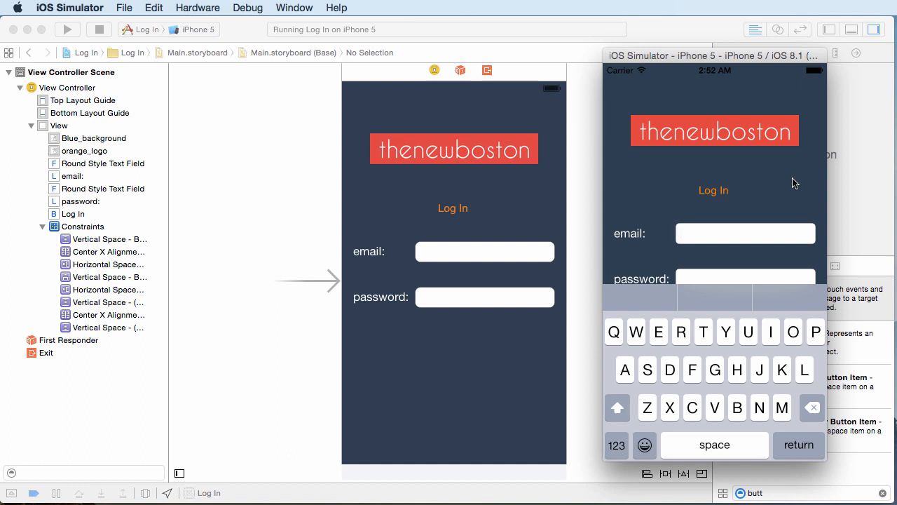
click(70, 7)
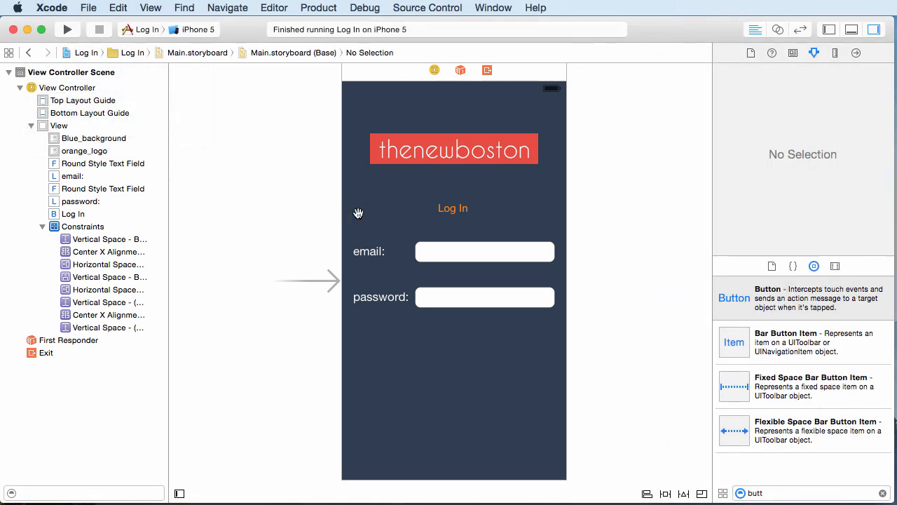
mouse_move(375, 77)
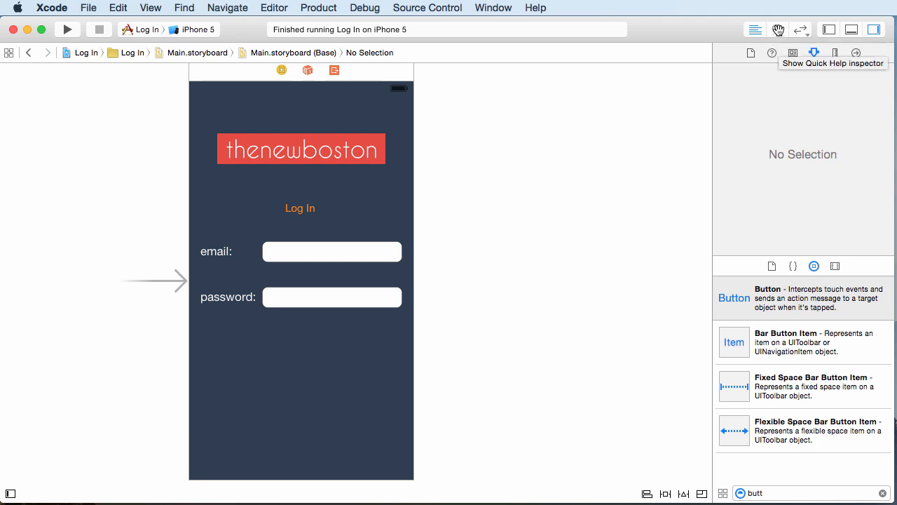
Step: Turn on the Assistant Editor so ViewController.swift appears beside the storyboard
click(777, 30)
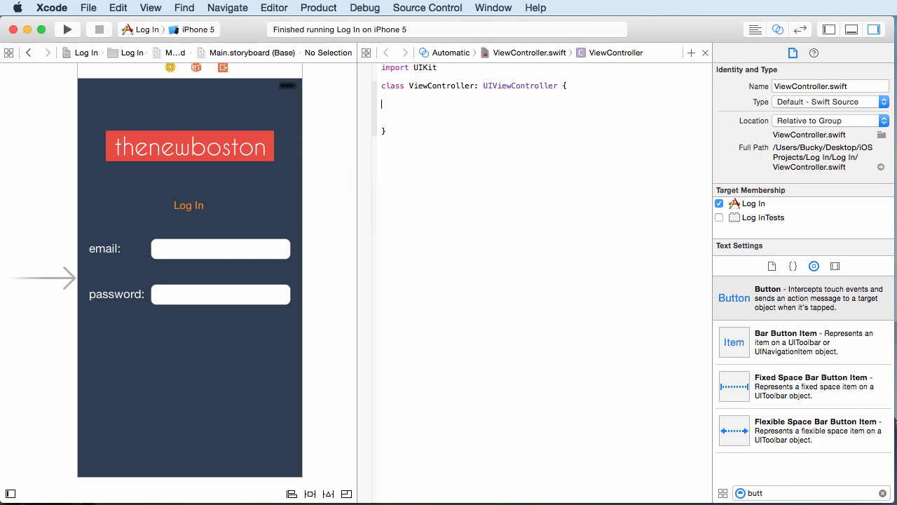
mouse_move(276, 231)
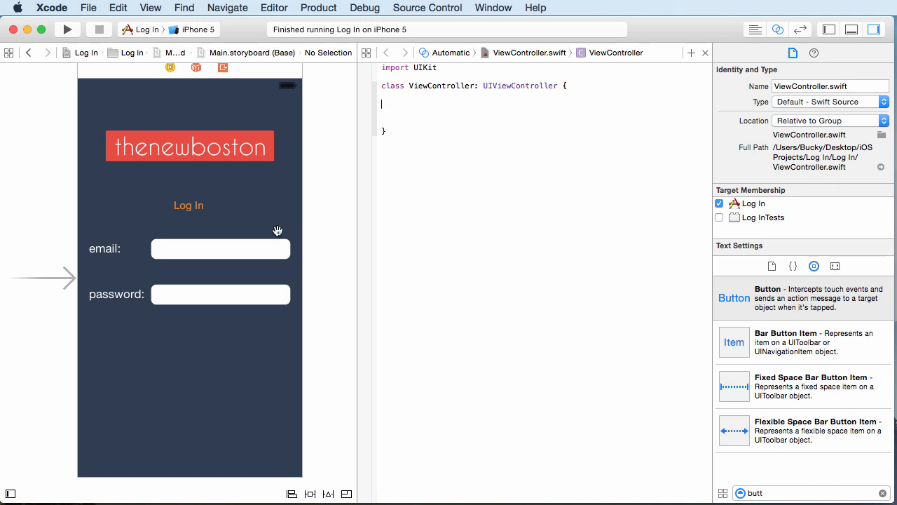
mouse_move(375, 260)
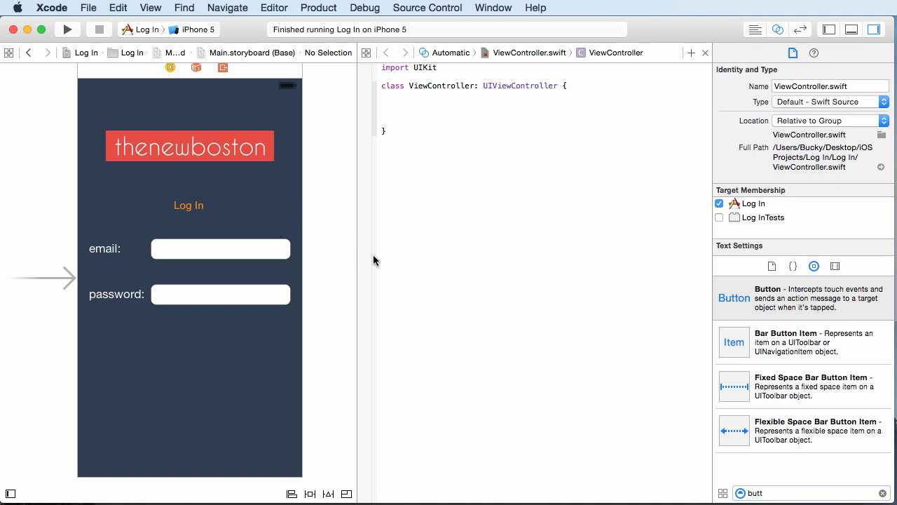
Step: Connect the email text field to ViewController.swift as an outlet named email
click(204, 249)
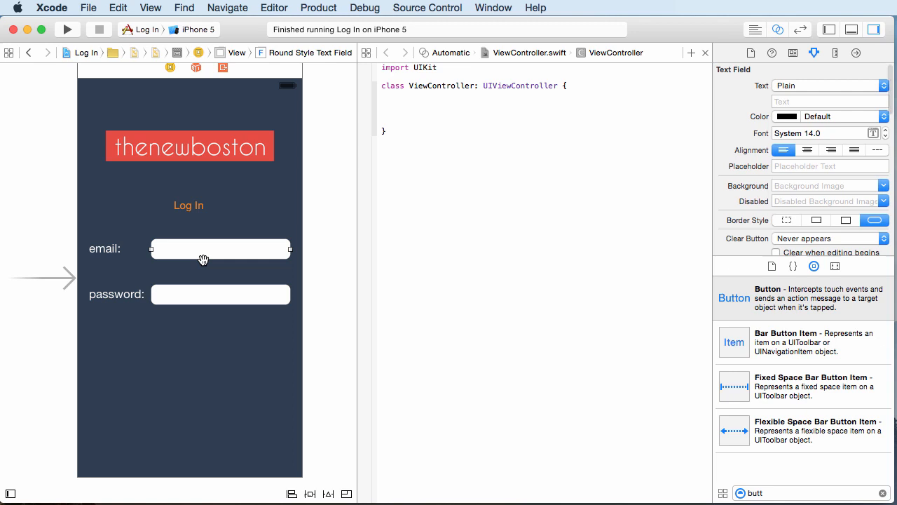
mouse_move(235, 247)
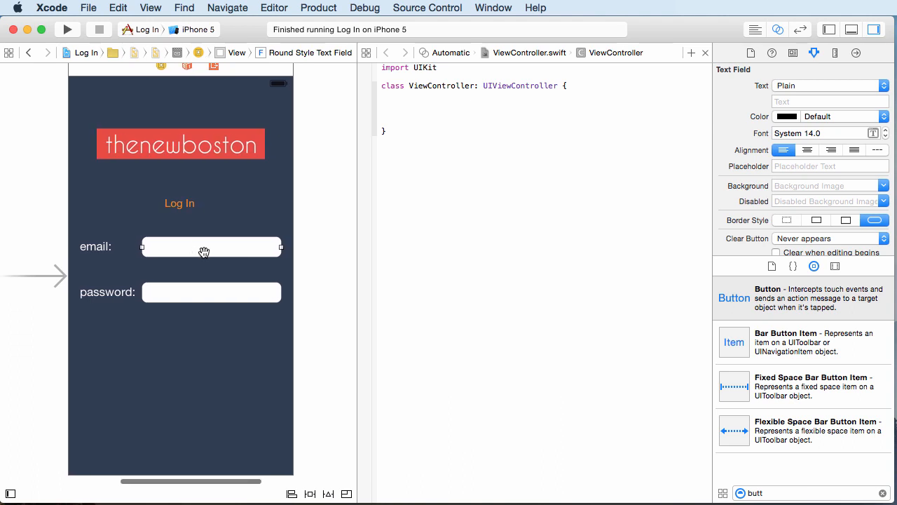
drag(181, 249, 442, 107)
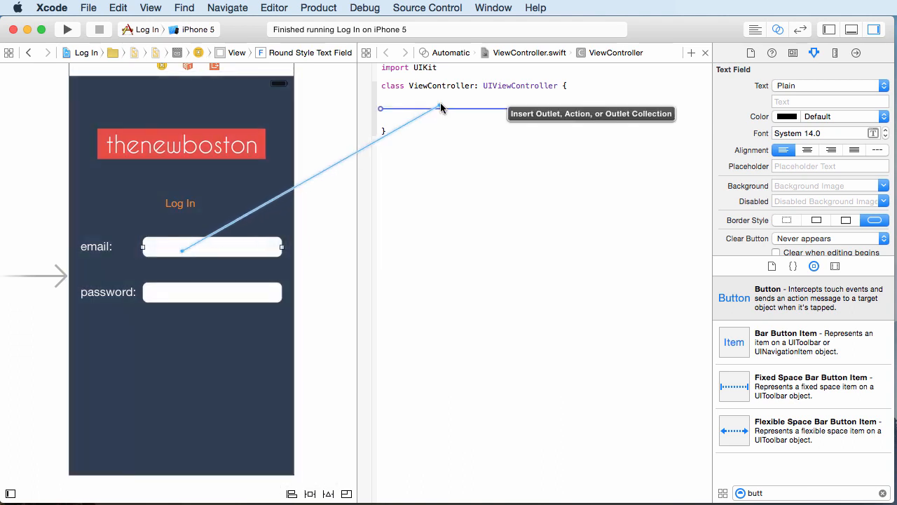
click(441, 108)
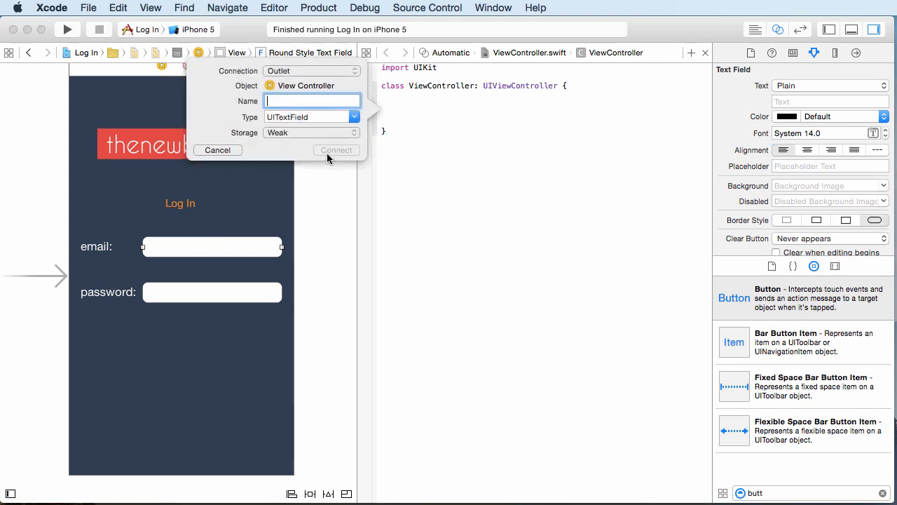
mouse_move(384, 171)
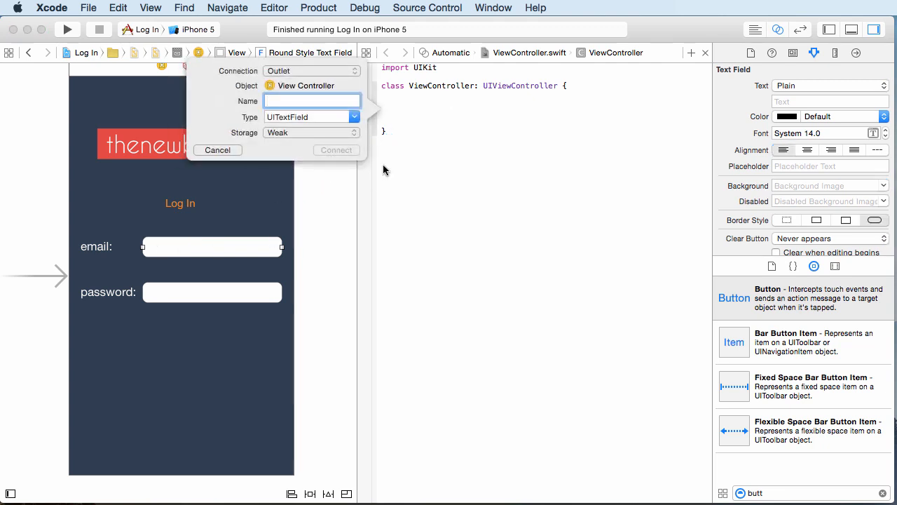
text(email)
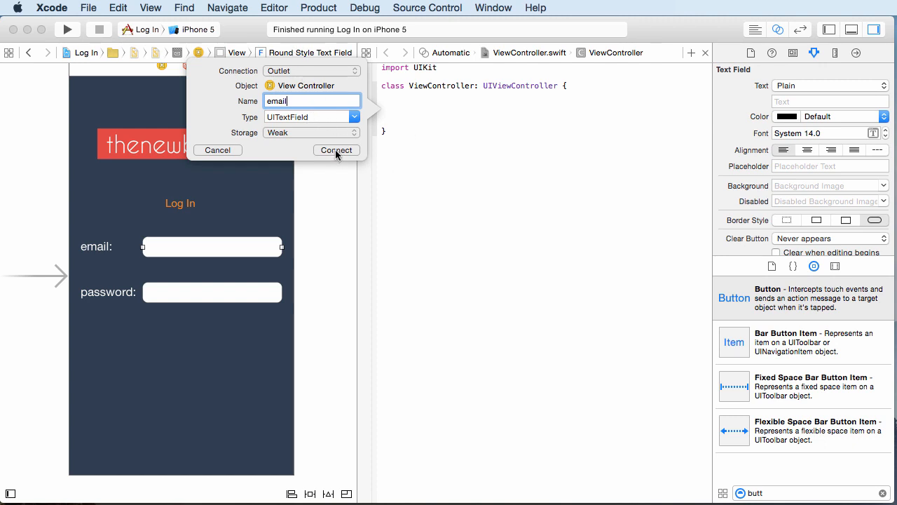
click(336, 150)
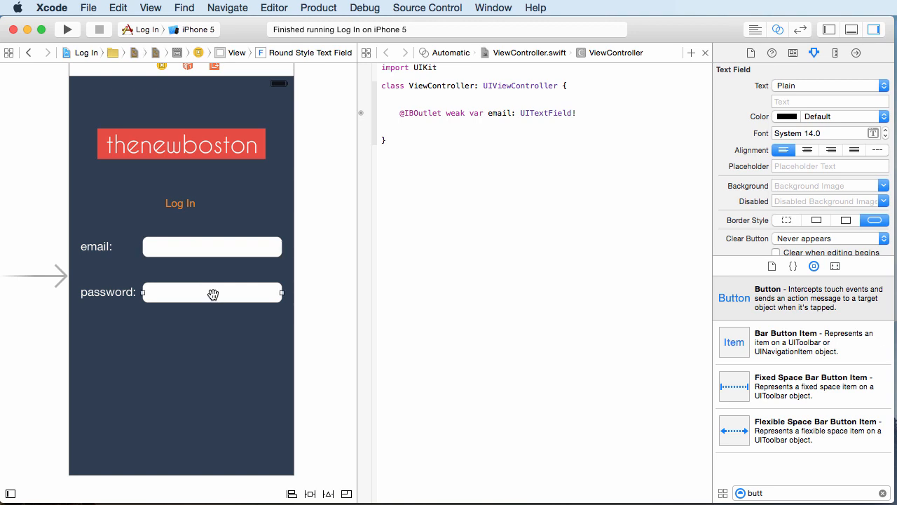
mouse_move(223, 296)
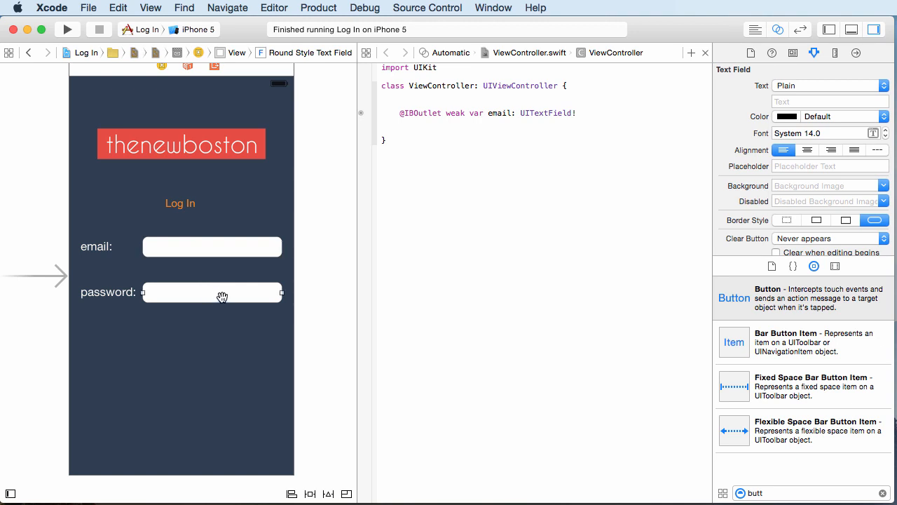
Step: Connect the password text field to ViewController.swift as an outlet named password
drag(207, 294, 431, 116)
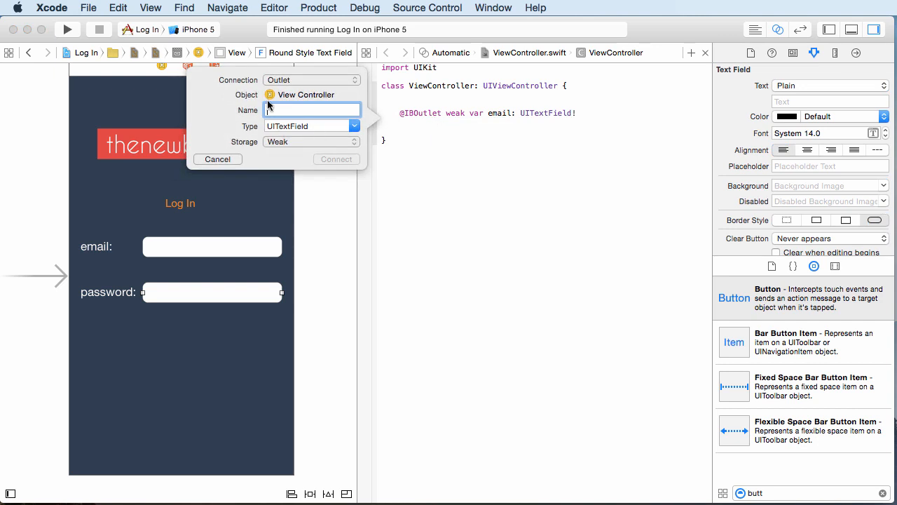
text(password)
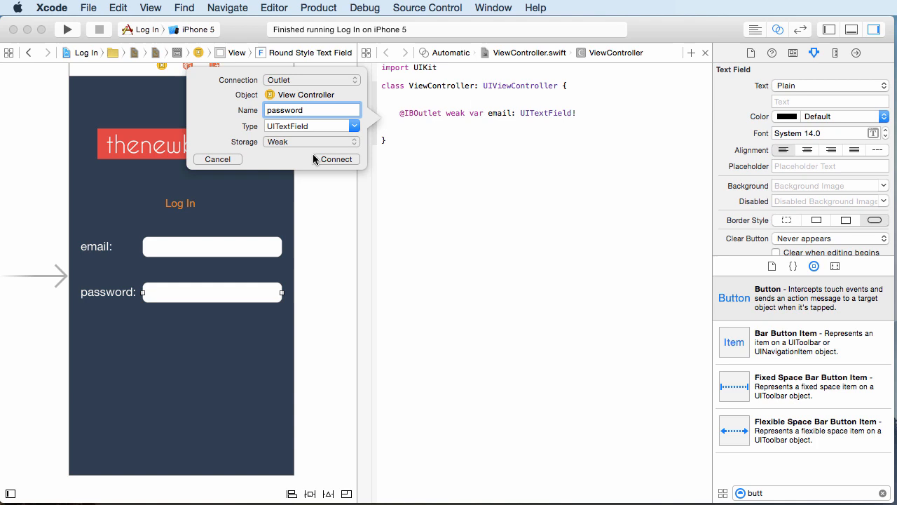
click(336, 159)
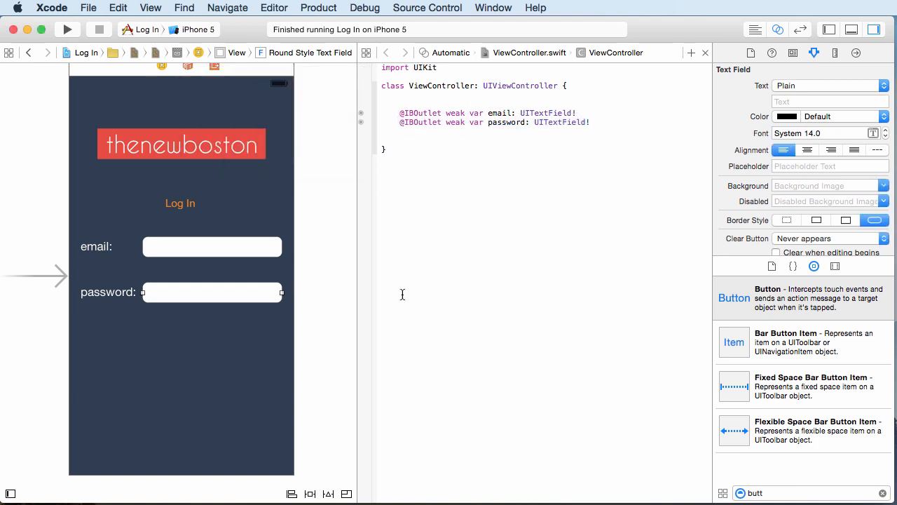
mouse_move(243, 250)
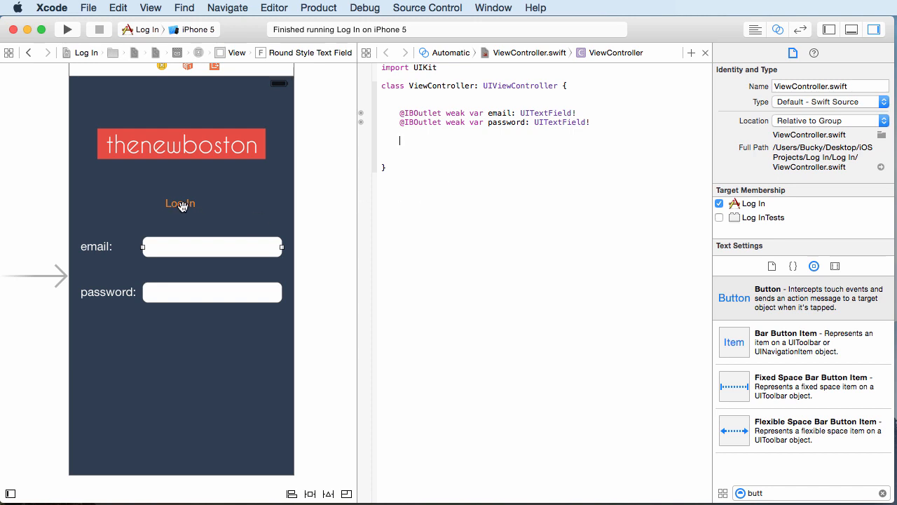
Step: Create a buttonPressed action from the Log In button with a UIButton sender type
click(180, 204)
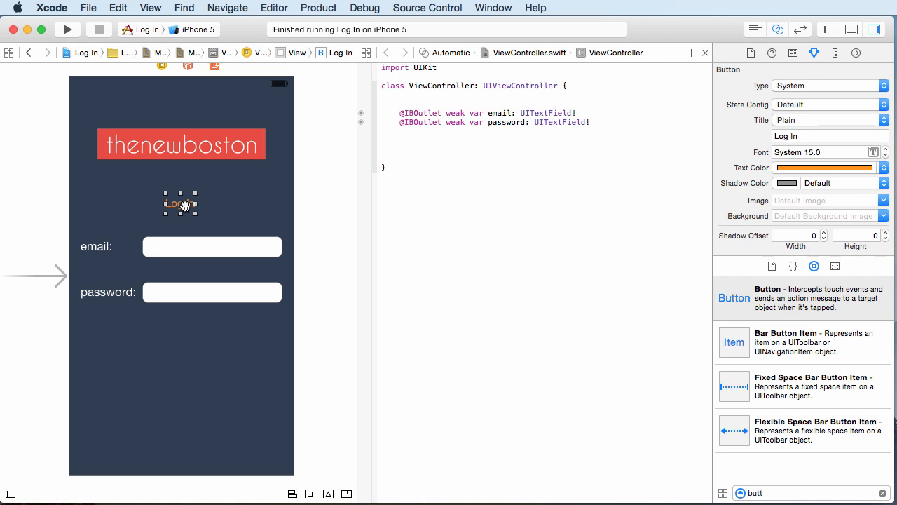
mouse_move(187, 203)
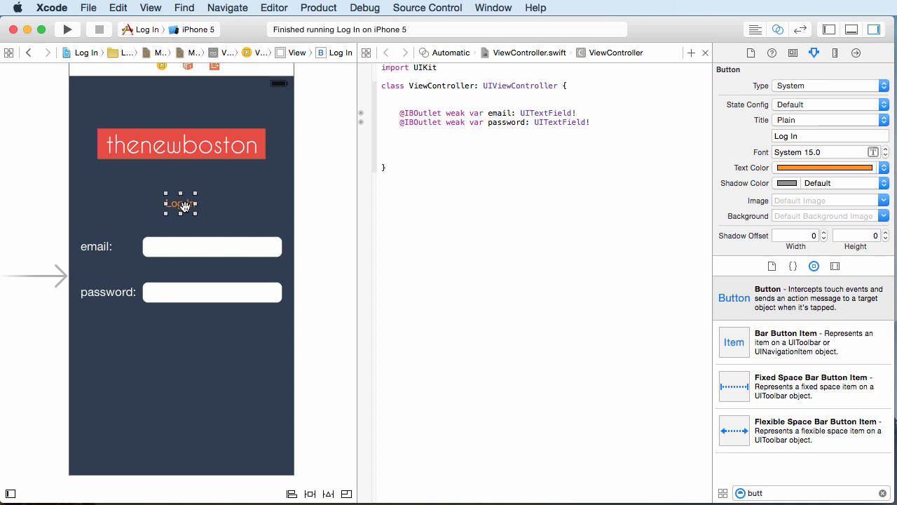
click(211, 291)
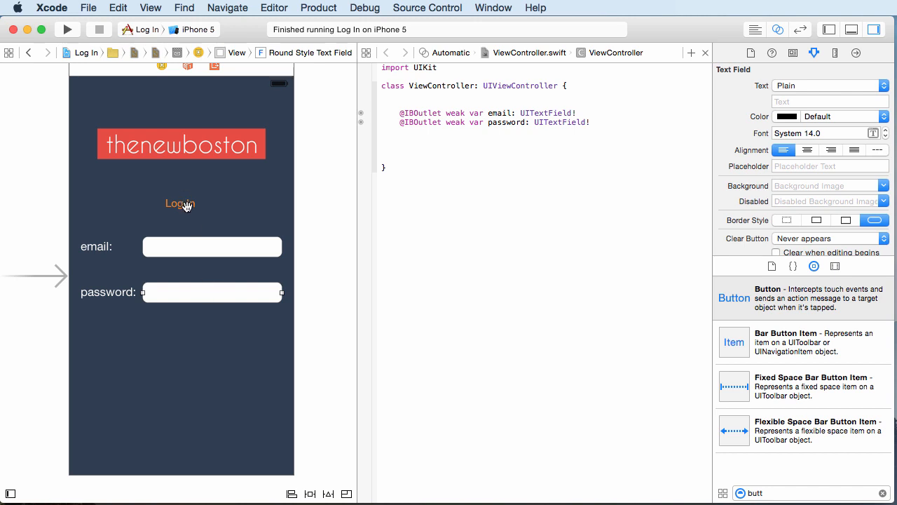
click(180, 203)
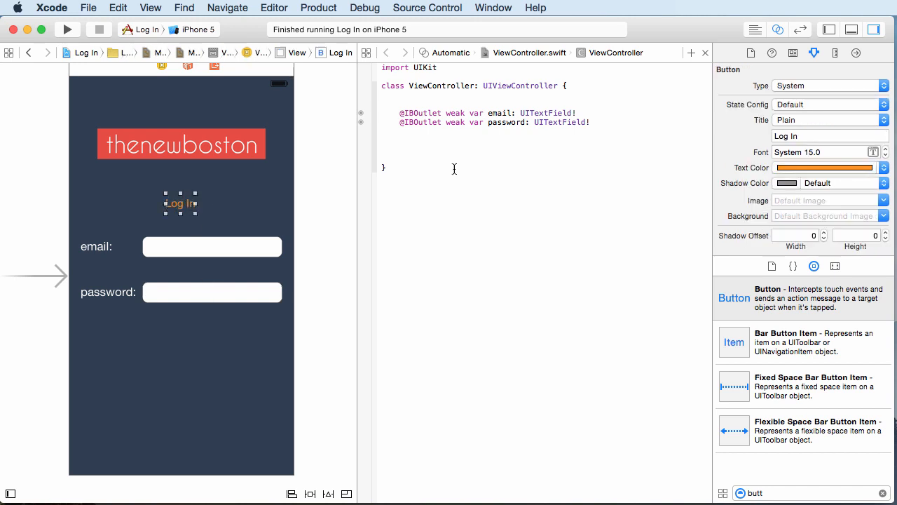
mouse_move(121, 244)
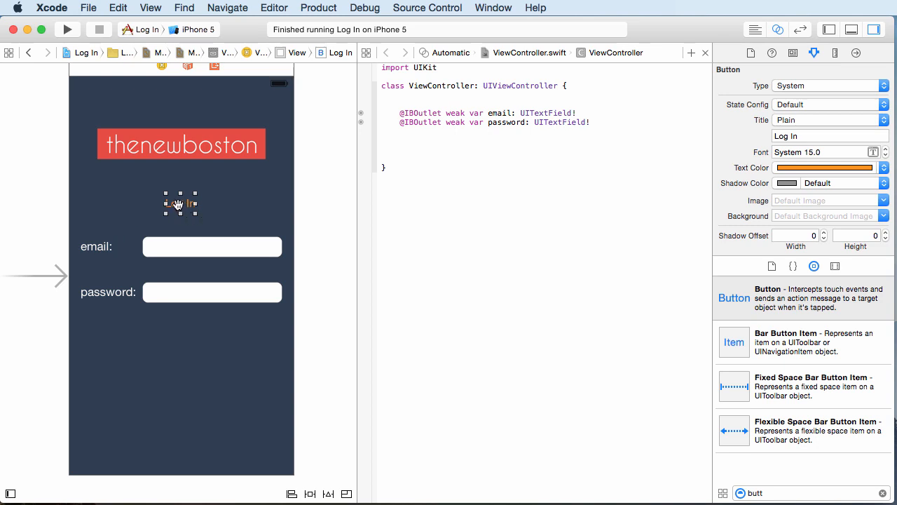
drag(180, 203, 442, 136)
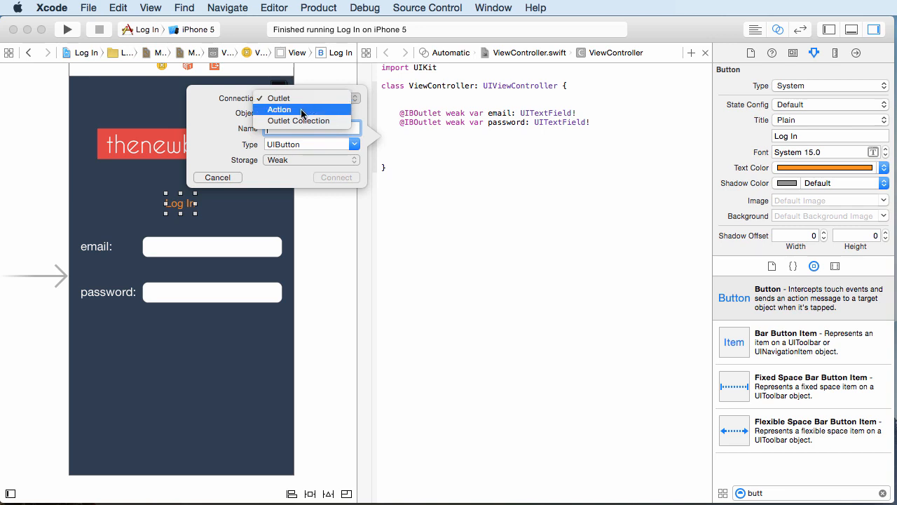
click(279, 109)
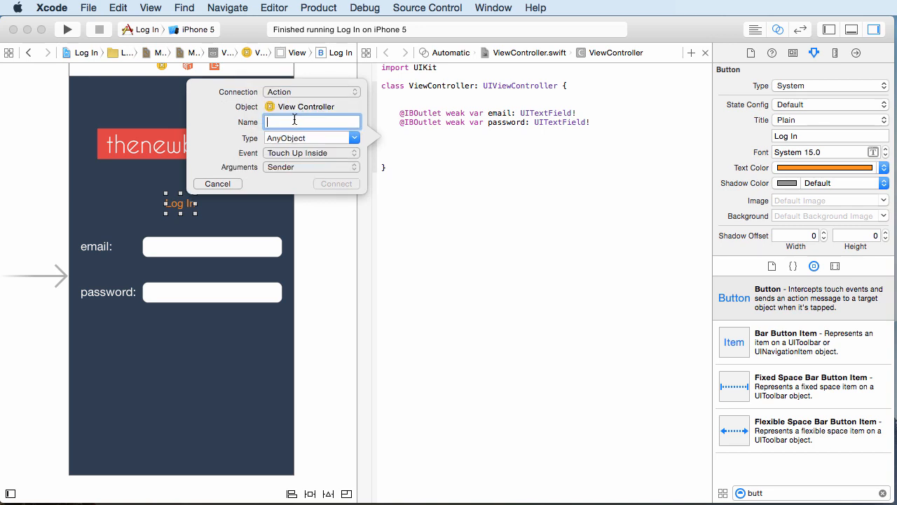
text(buttonPre)
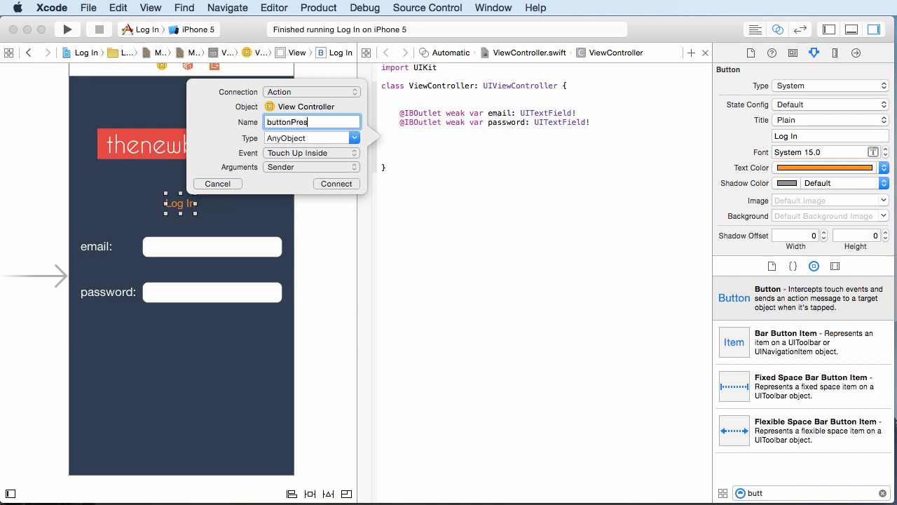
text(sed)
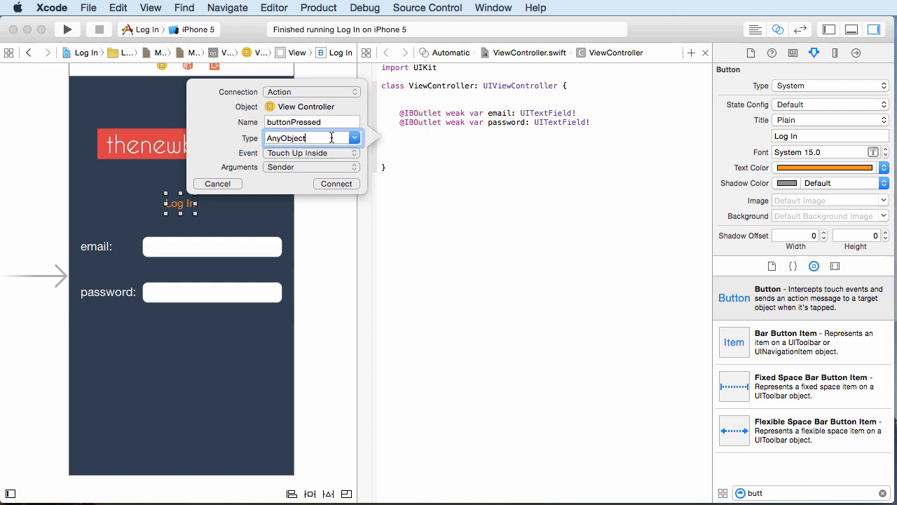
text(UIButton)
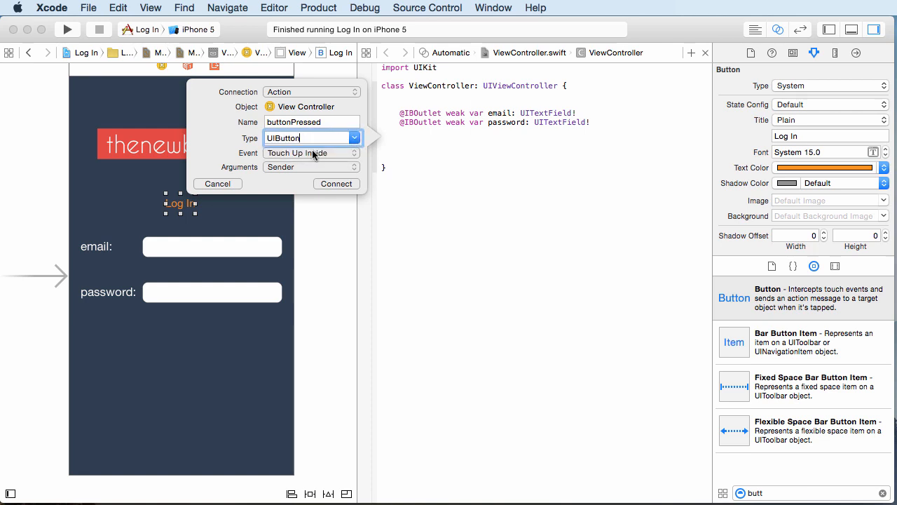
mouse_move(338, 183)
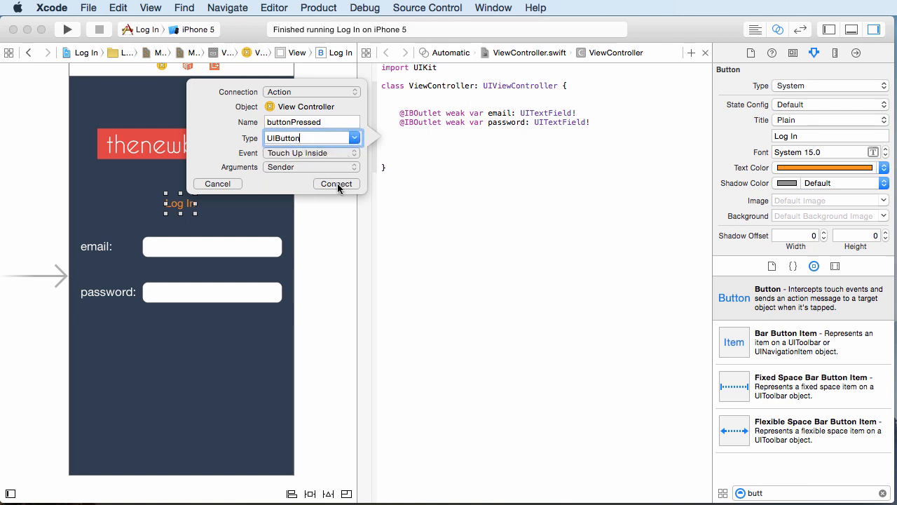
click(337, 184)
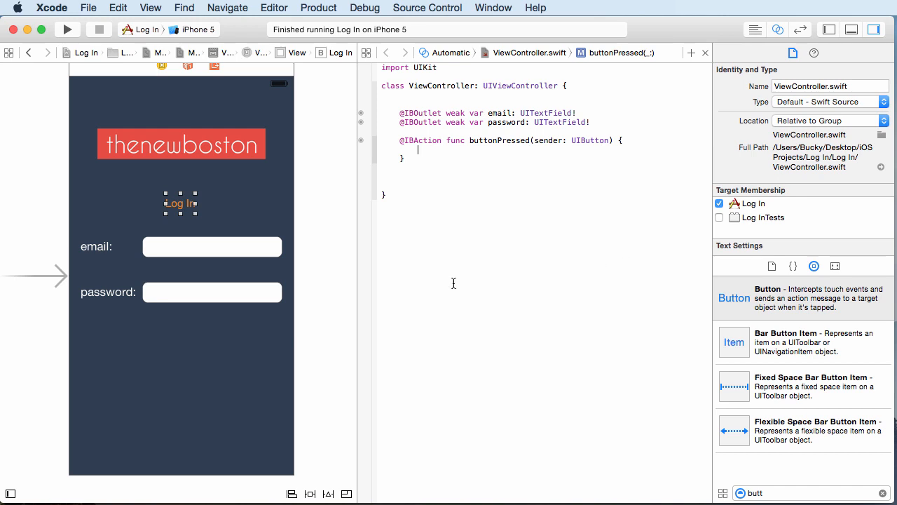
Step: Add self.email.resignFirstResponder() and self.password.resignFirstResponder() to buttonPressed, then run the app
click(212, 246)
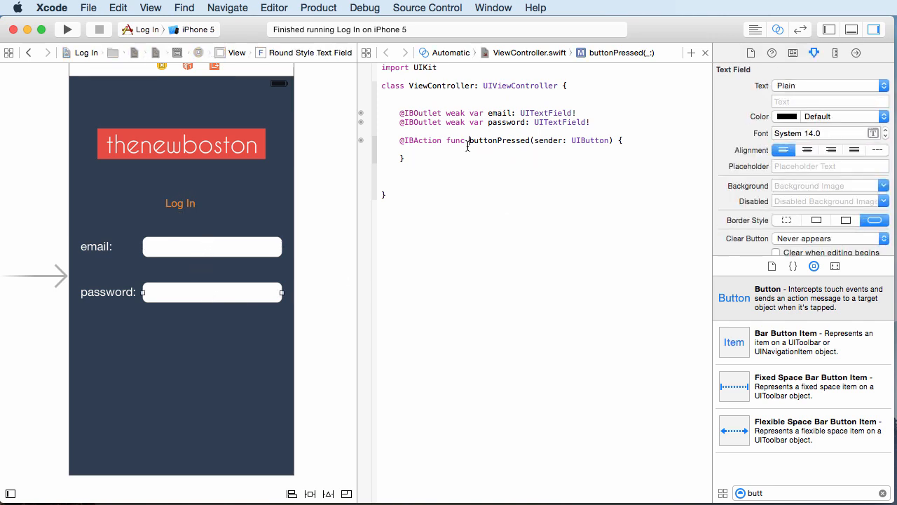
click(792, 53)
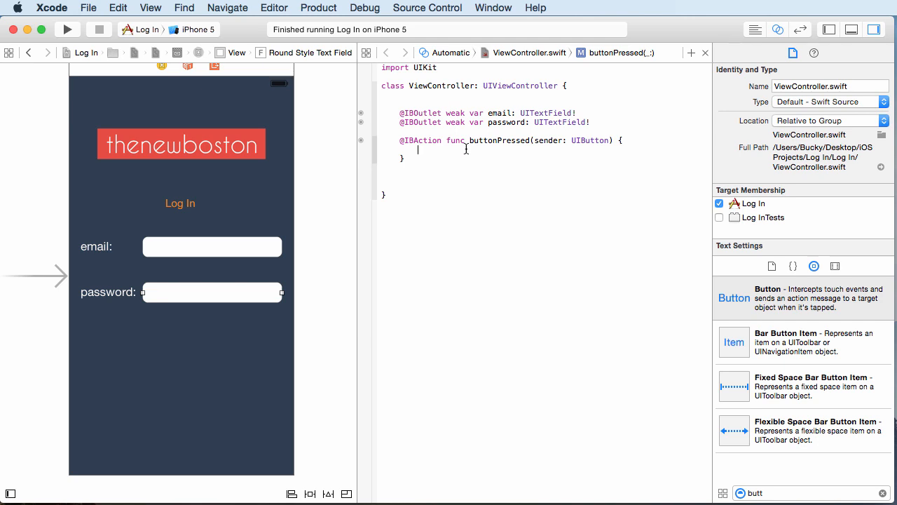
mouse_move(491, 116)
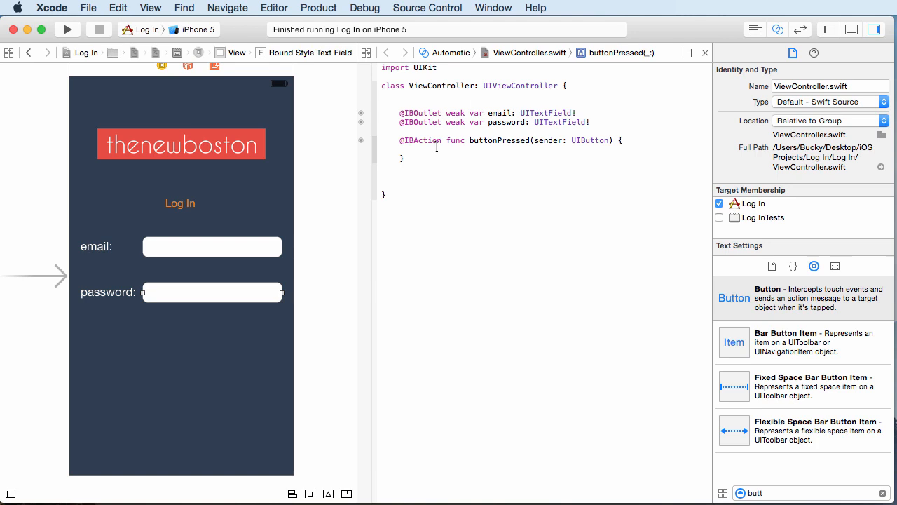
text(self)
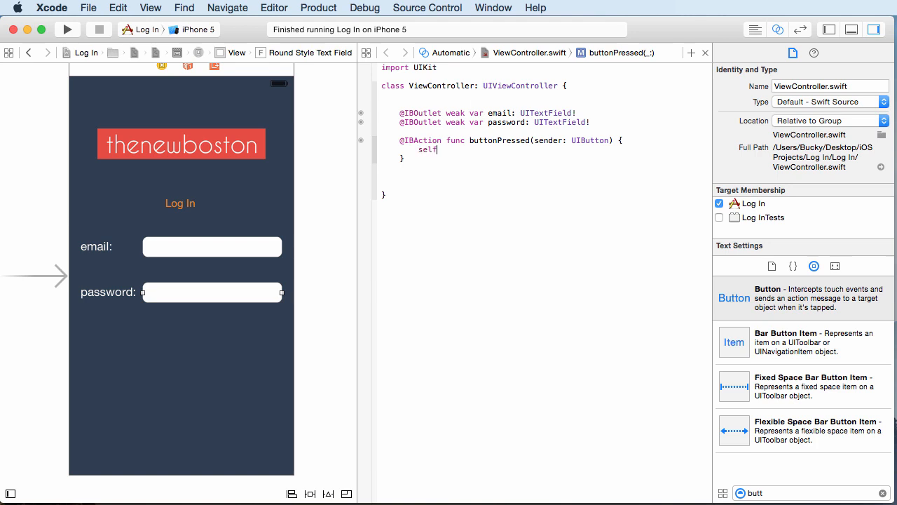
text(.email.resign)
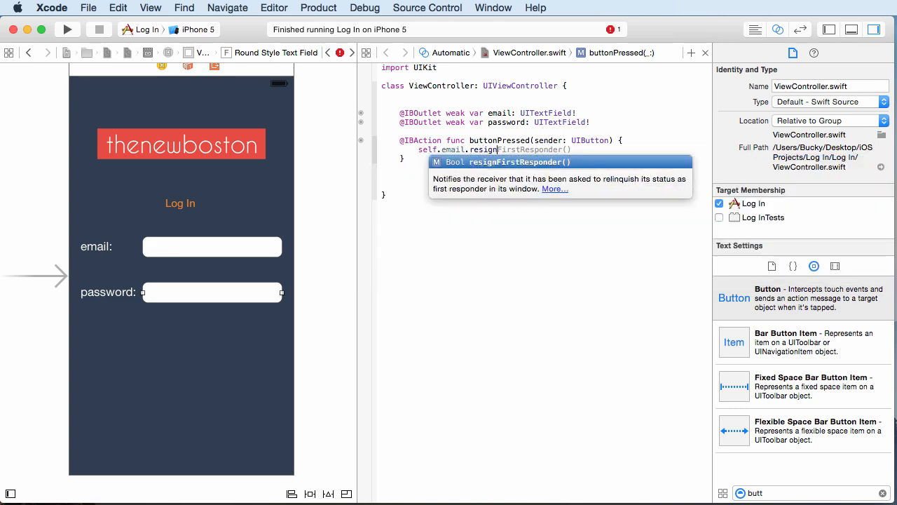
key(return)
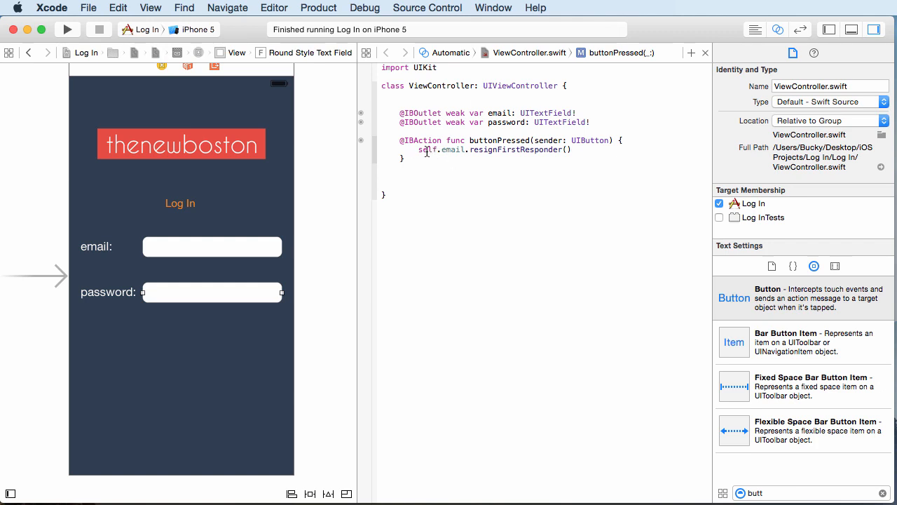
double_click(441, 149)
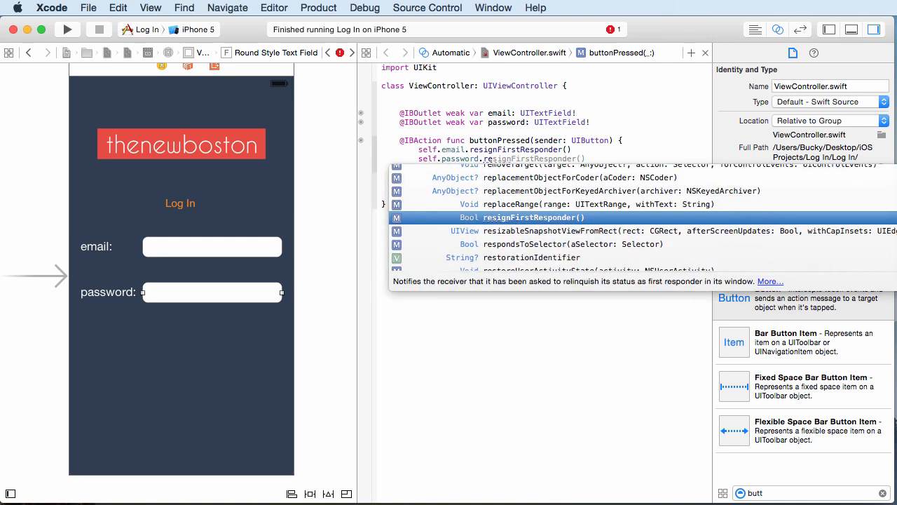
key(return)
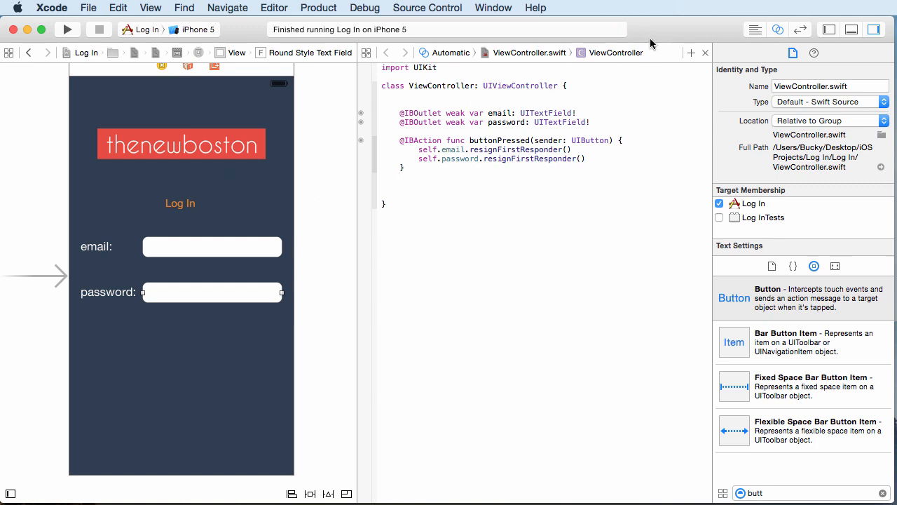
mouse_move(64, 32)
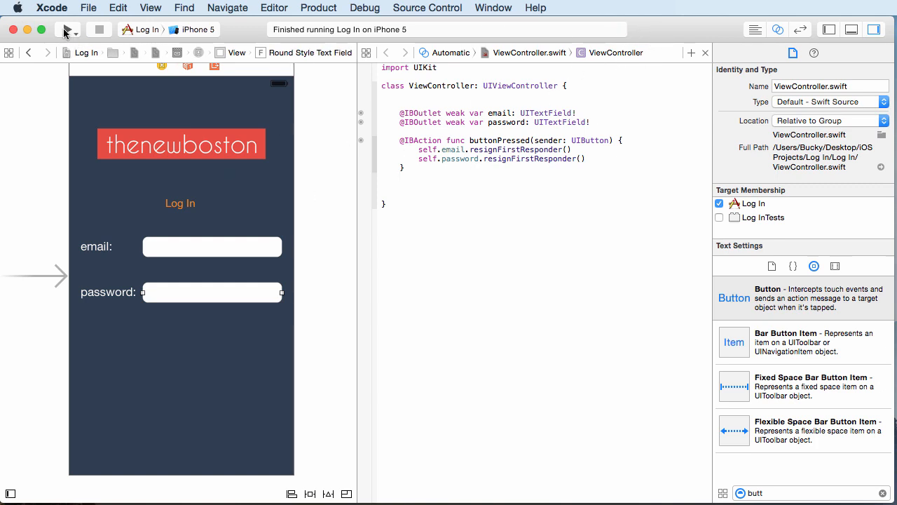
click(67, 28)
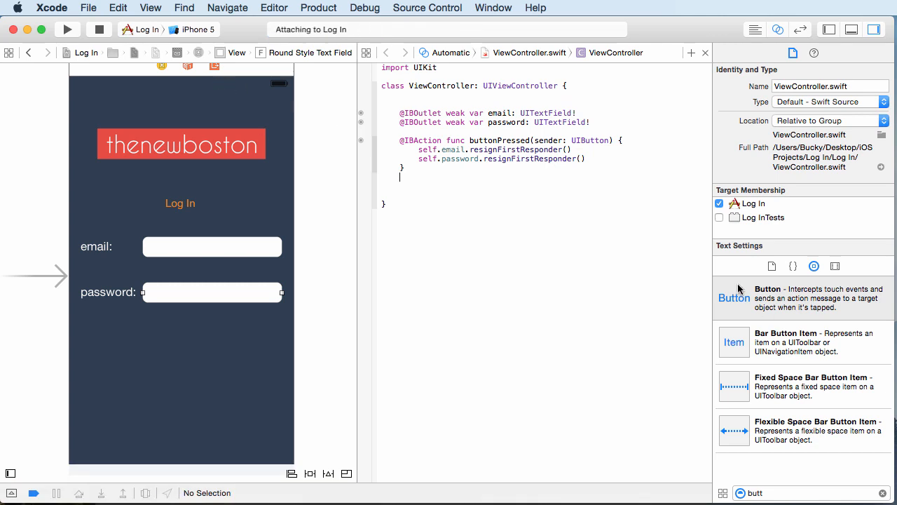
Step: Type 'fsfdsaf' into a login field in the simulator, then reopen the email field's keyboard
click(68, 29)
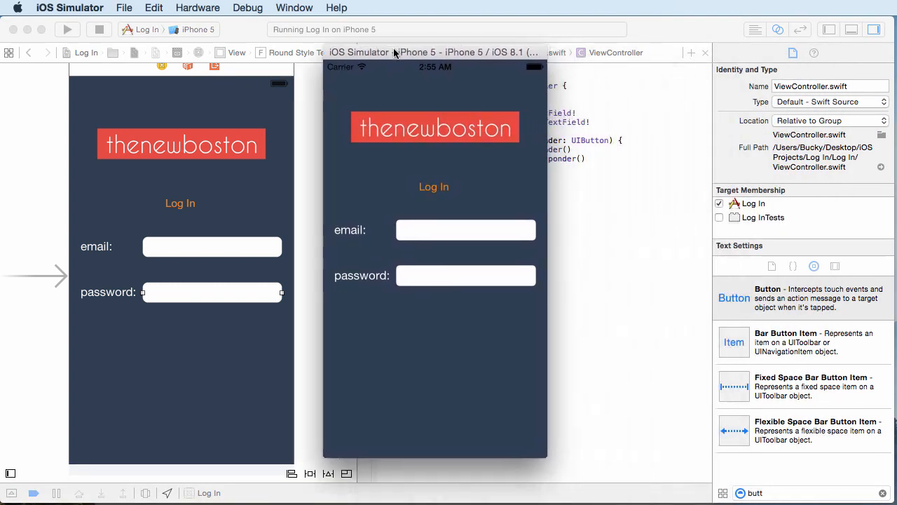
click(465, 229)
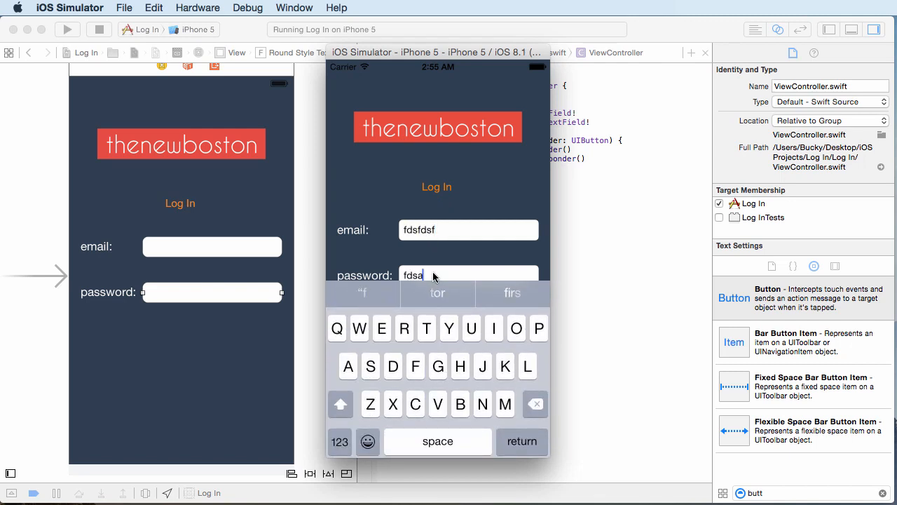
text(fsfdsaf)
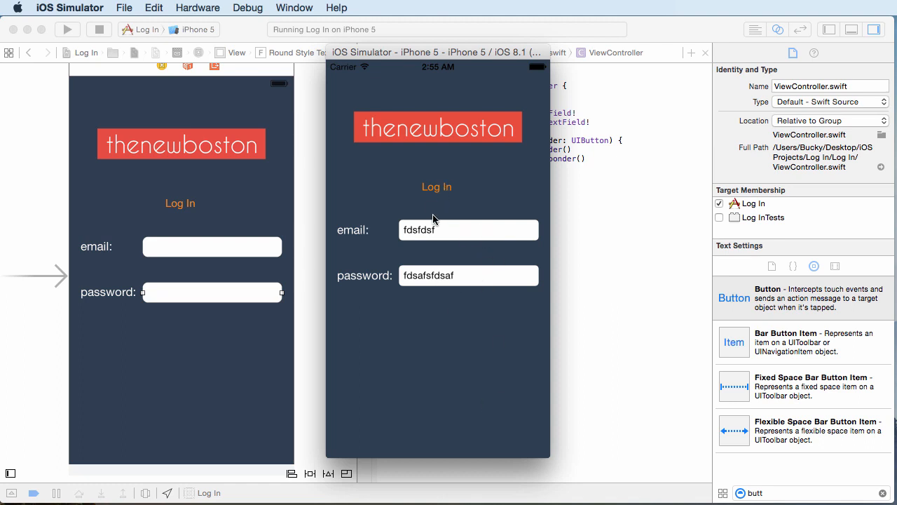
click(468, 275)
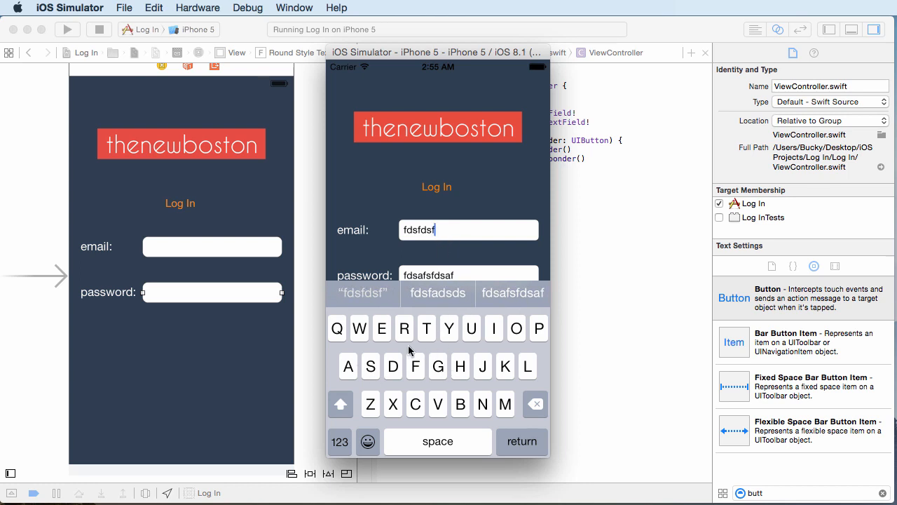
mouse_move(433, 347)
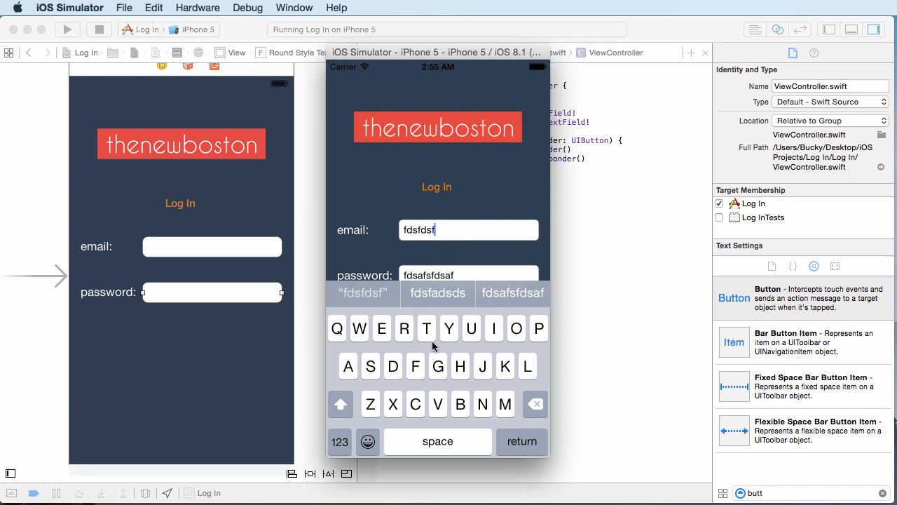
mouse_move(450, 349)
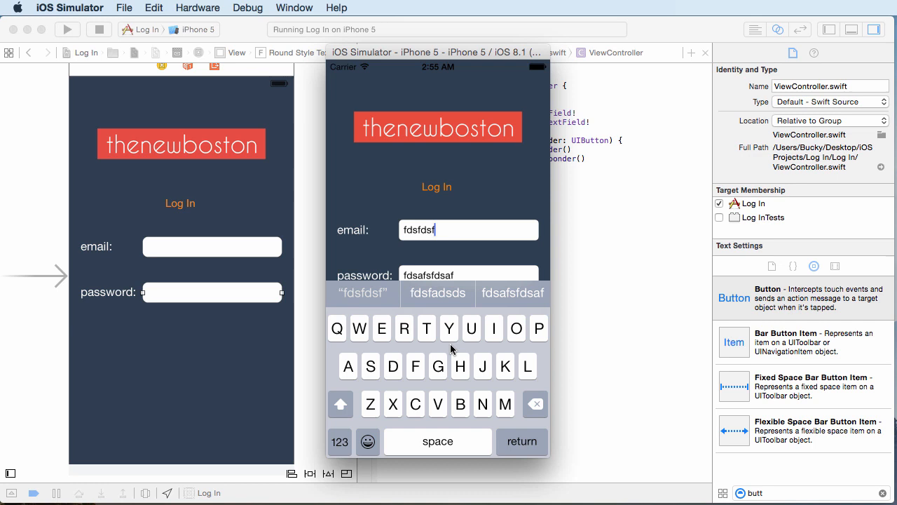
mouse_move(426, 233)
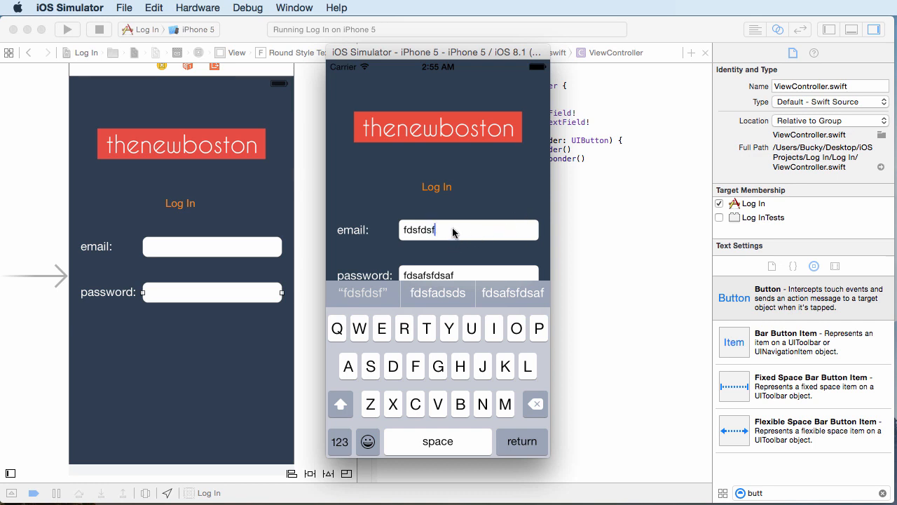
mouse_move(470, 230)
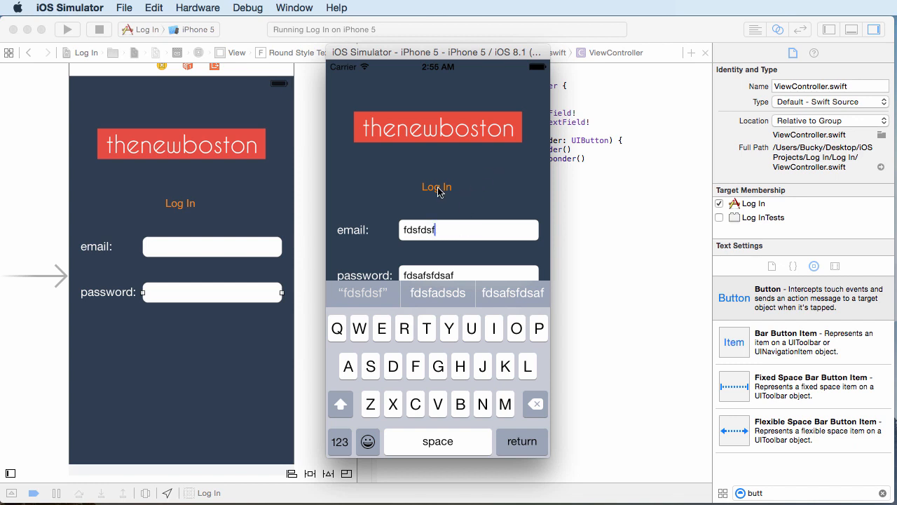
mouse_move(447, 196)
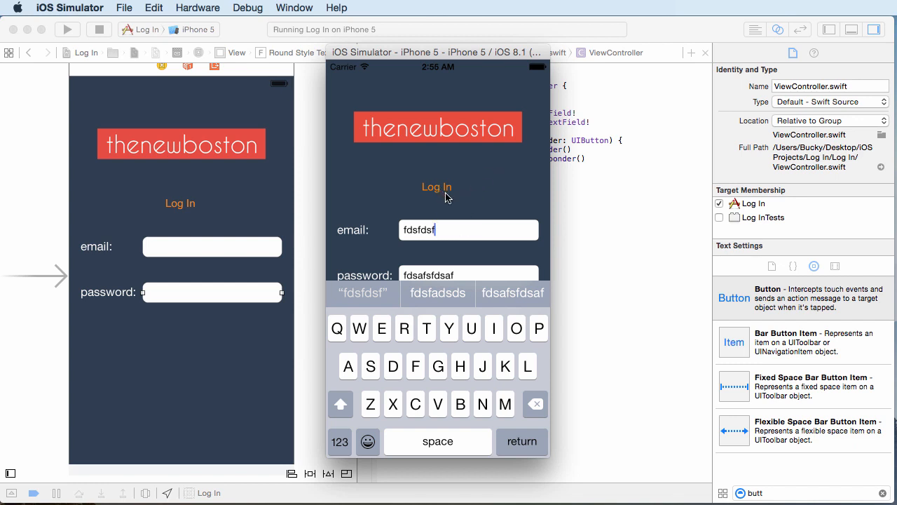
mouse_move(351, 187)
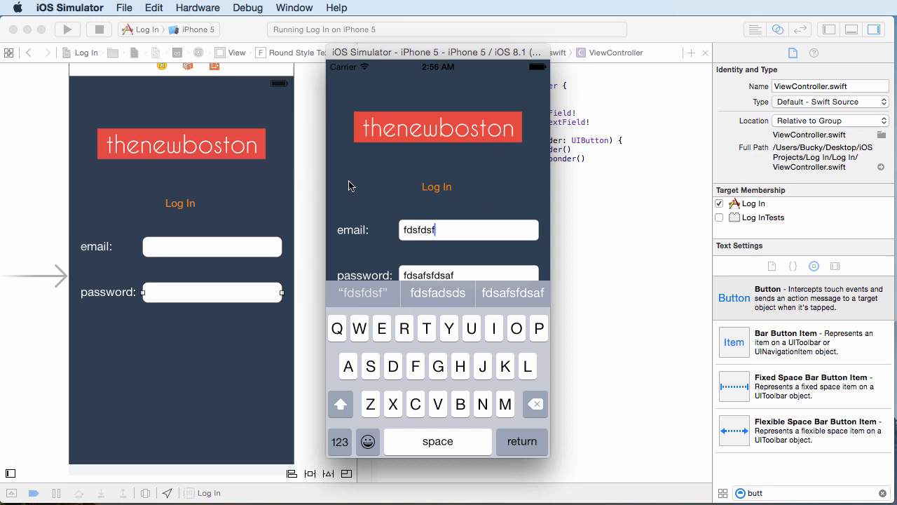
mouse_move(354, 169)
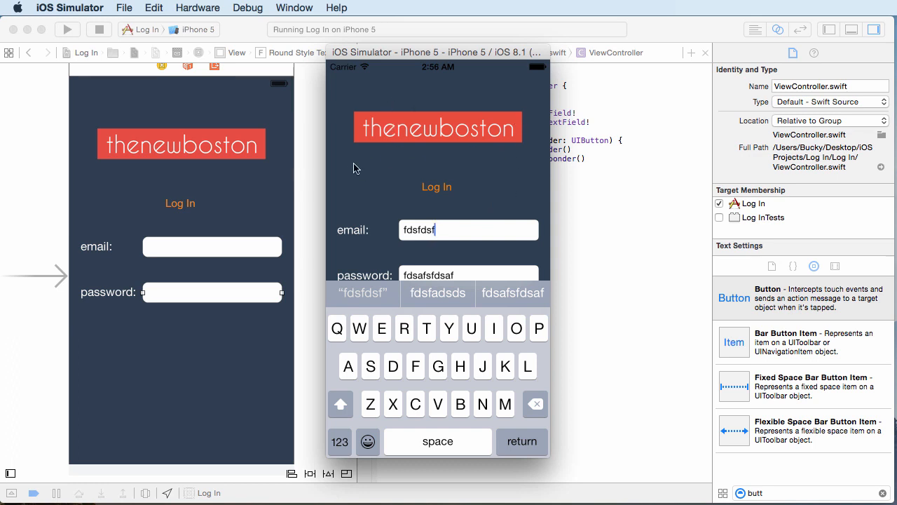
mouse_move(508, 161)
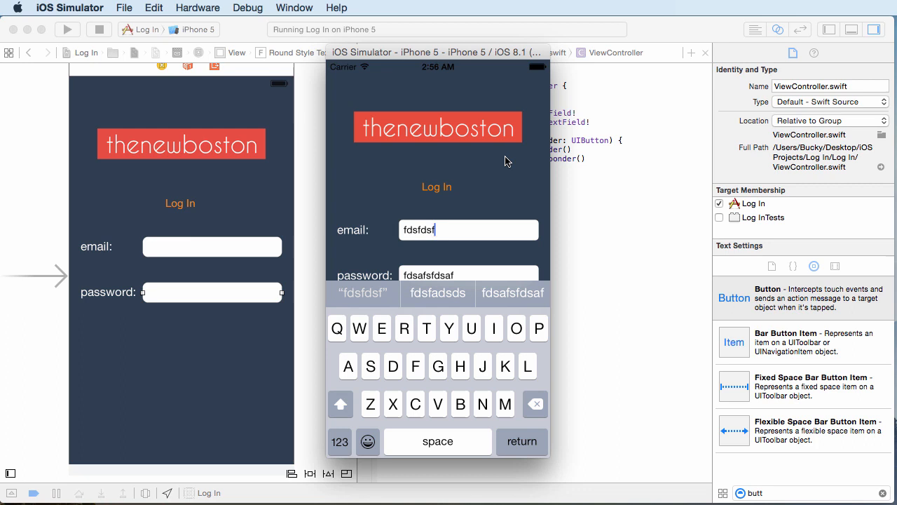
mouse_move(414, 340)
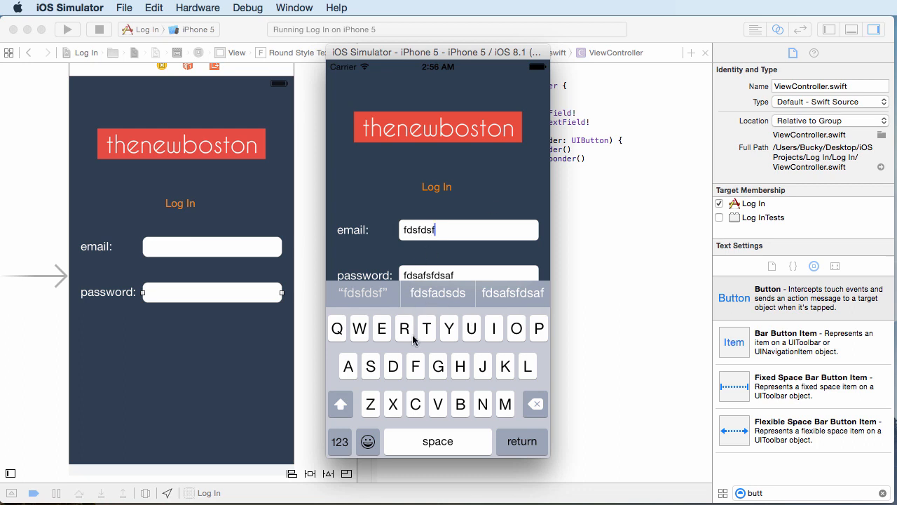
mouse_move(349, 42)
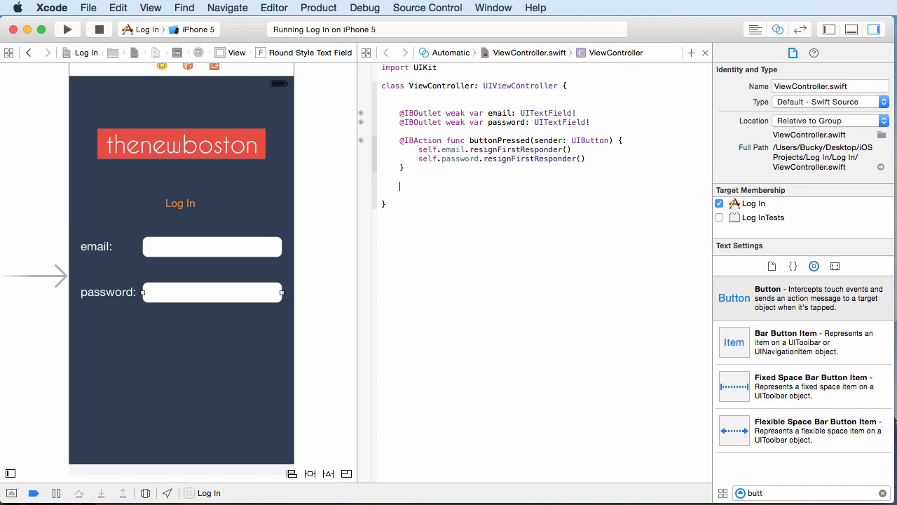
Step: Scroll up to buttonPressed and type 'tou' below it to get touchesBegan suggestions
scroll(up, 3)
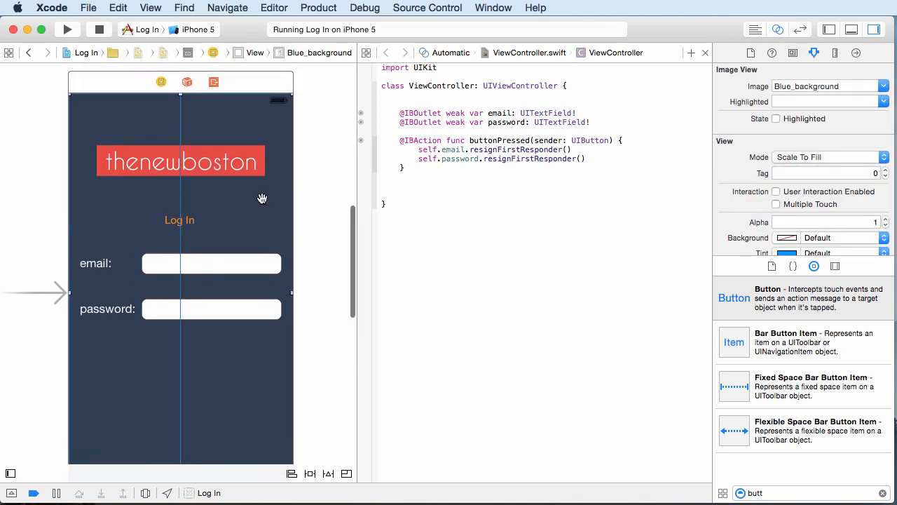
mouse_move(218, 307)
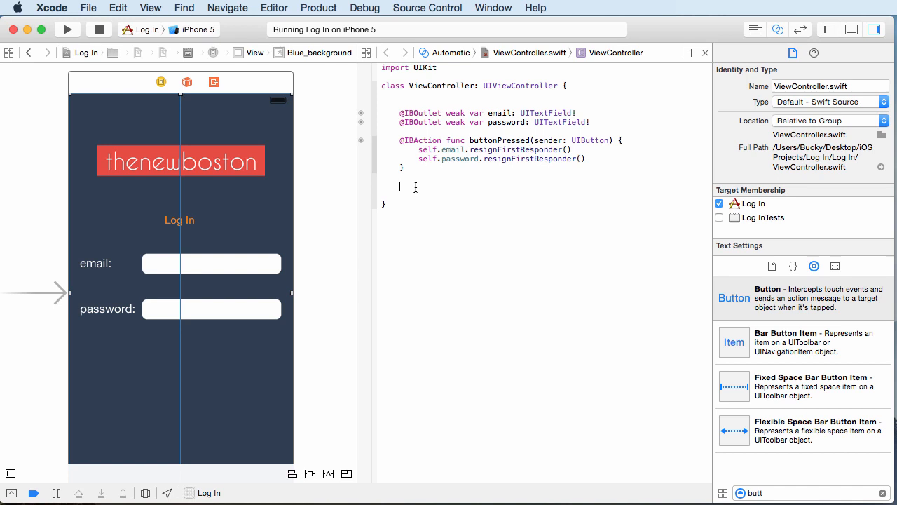
text(touches)
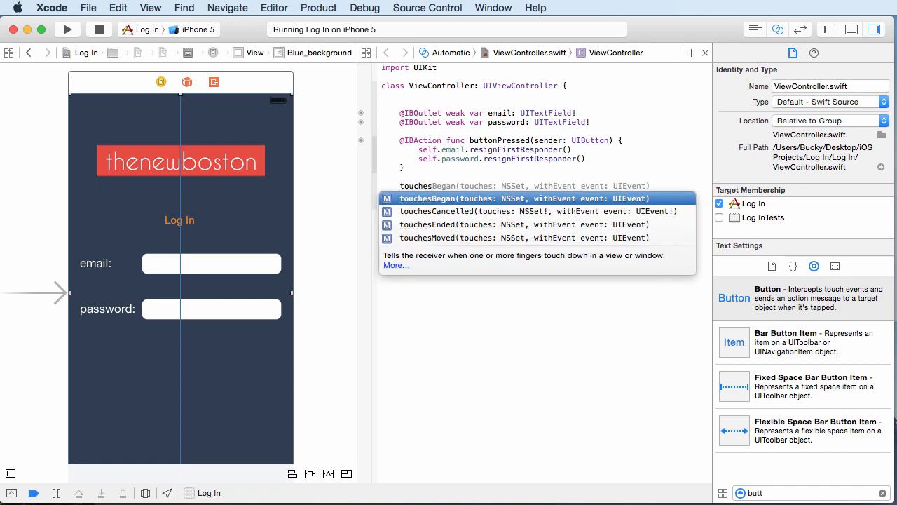
Step: Insert the touchesBegan override with a '//Built in method' comment and begin typing self.view.endEditing
click(523, 198)
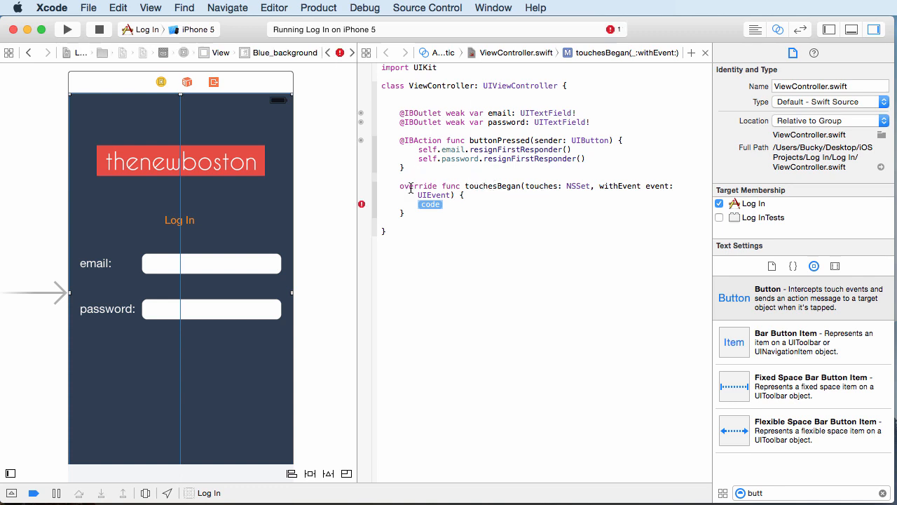
click(400, 177)
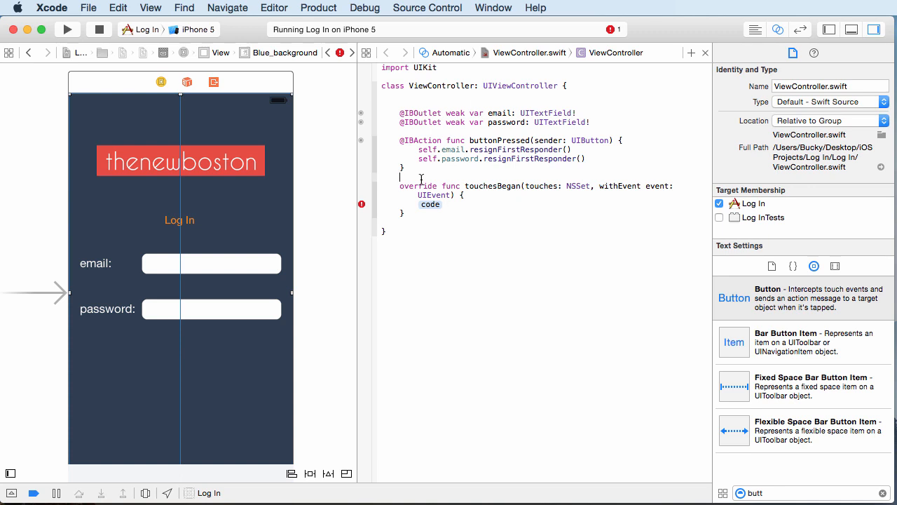
text(//Built in method)
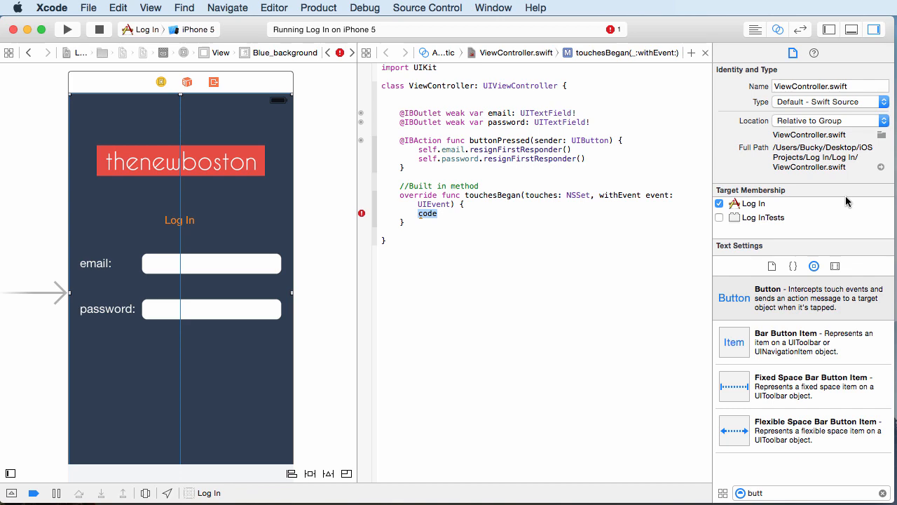
text(self.view)
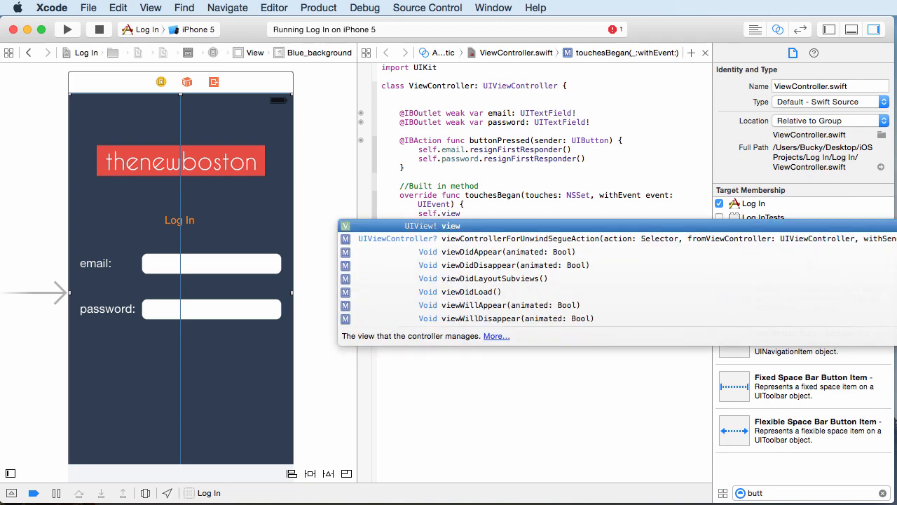
mouse_move(242, 415)
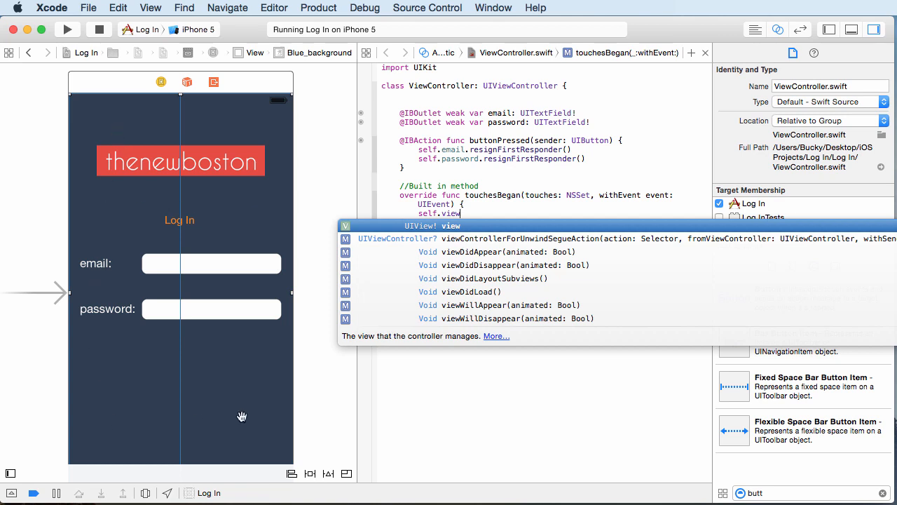
mouse_move(148, 124)
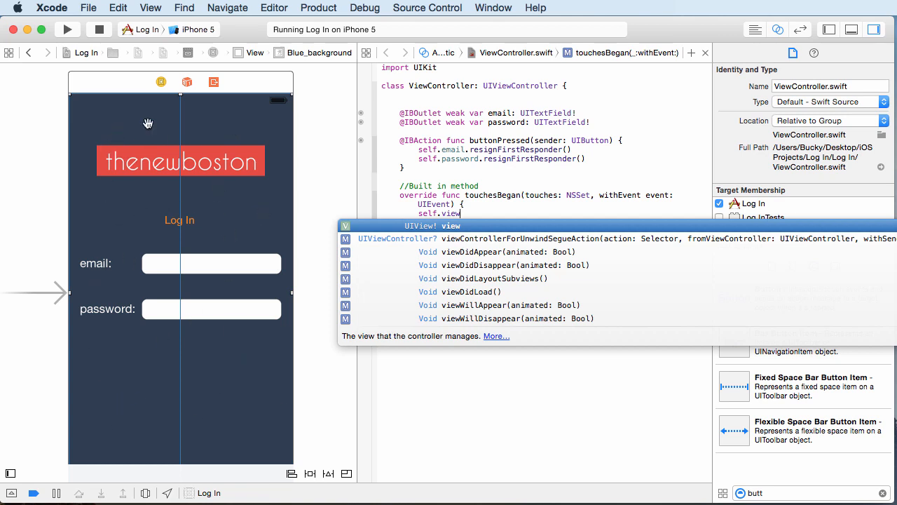
mouse_move(199, 394)
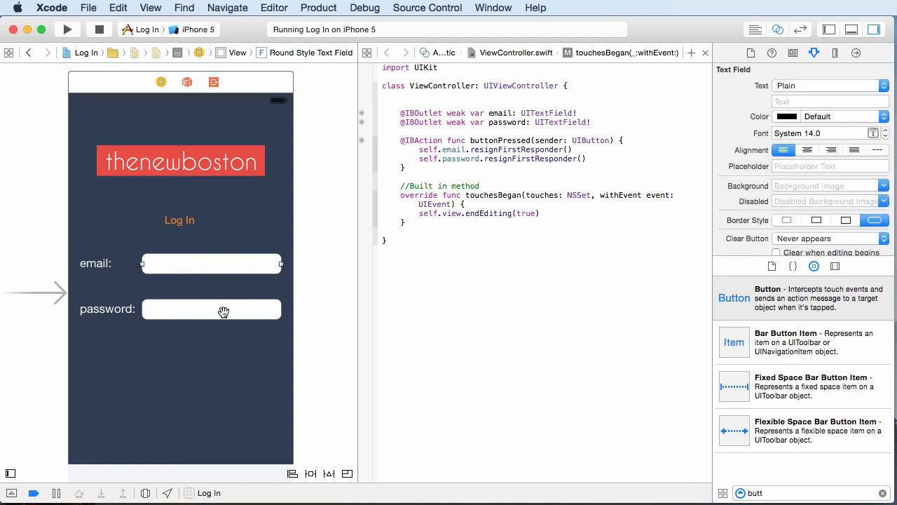
Step: Relaunch the Log In app, fill the email field, and tap the background to hide the keyboard
click(211, 308)
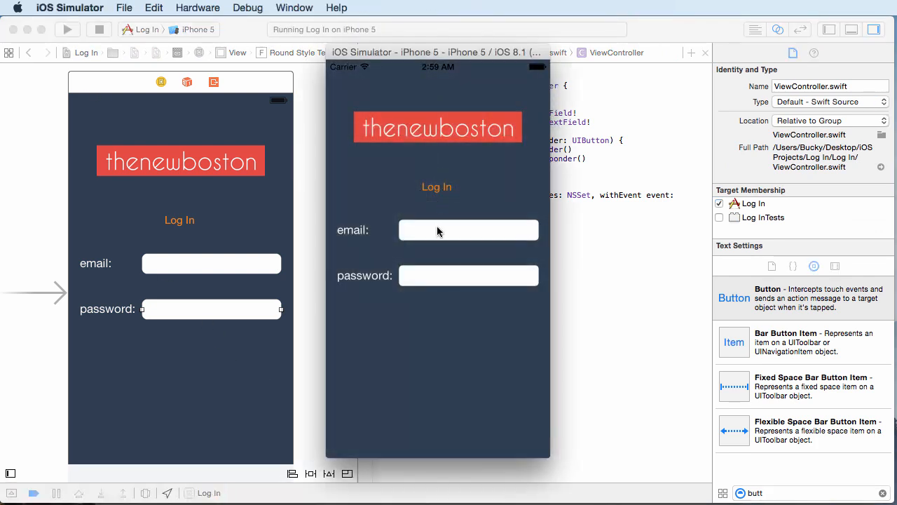
click(468, 229)
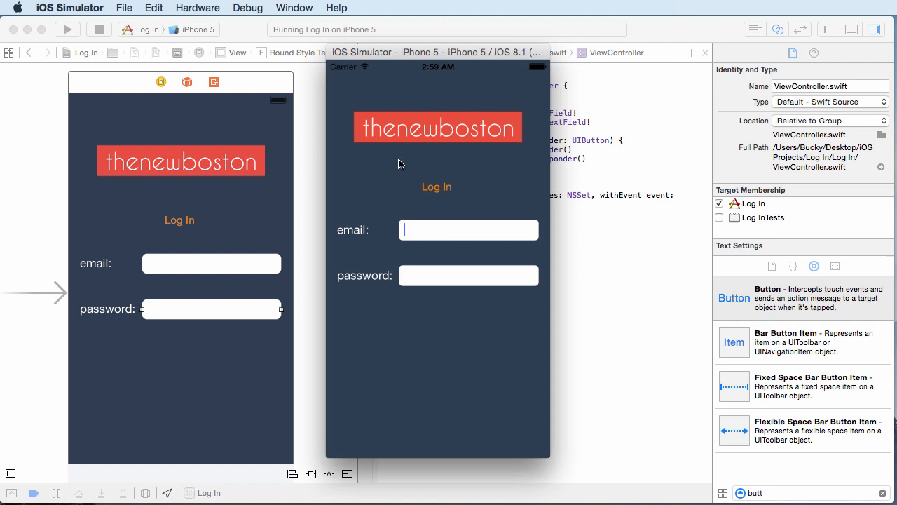
click(197, 8)
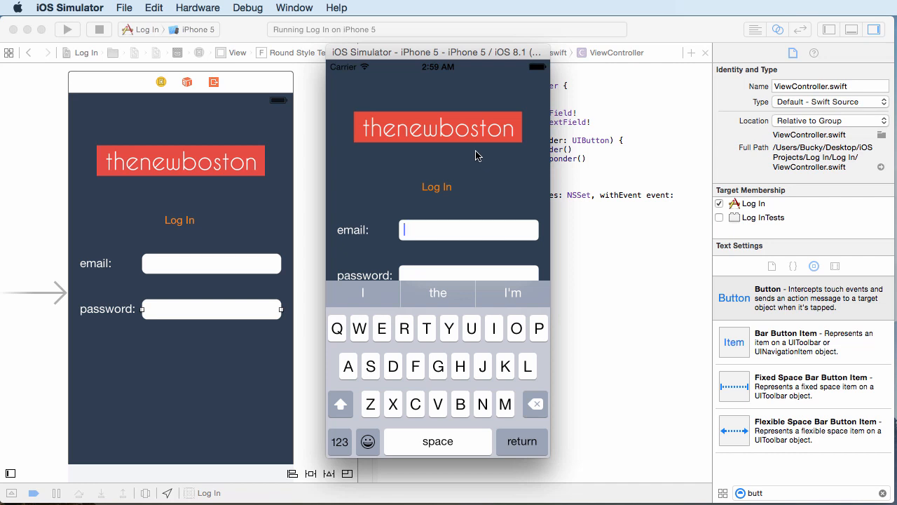
mouse_move(438, 249)
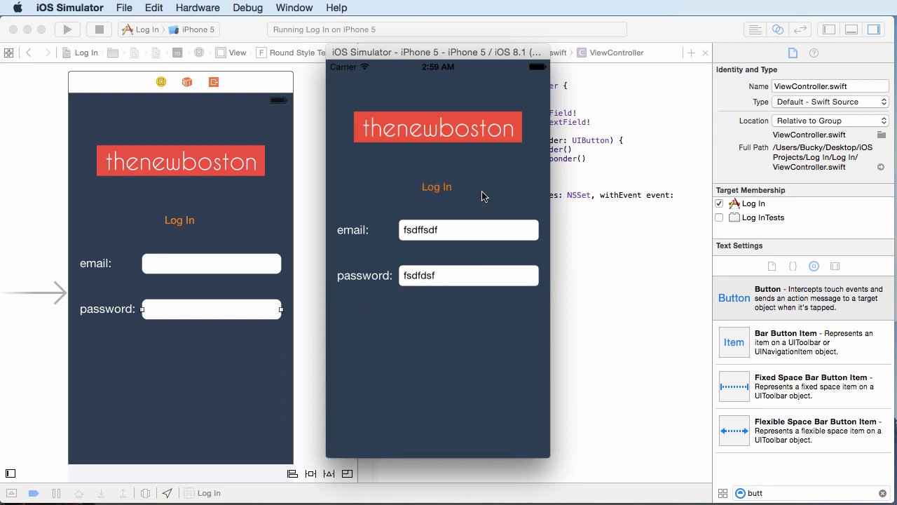
click(468, 230)
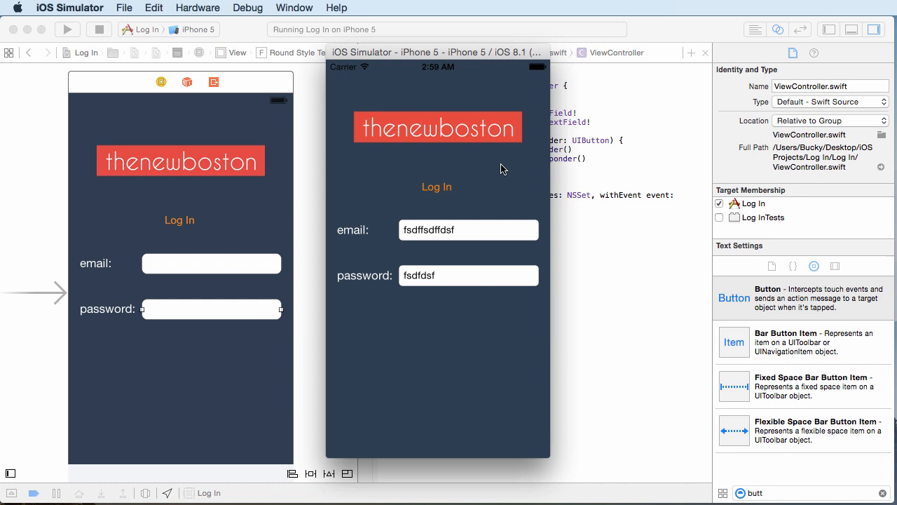
mouse_move(501, 168)
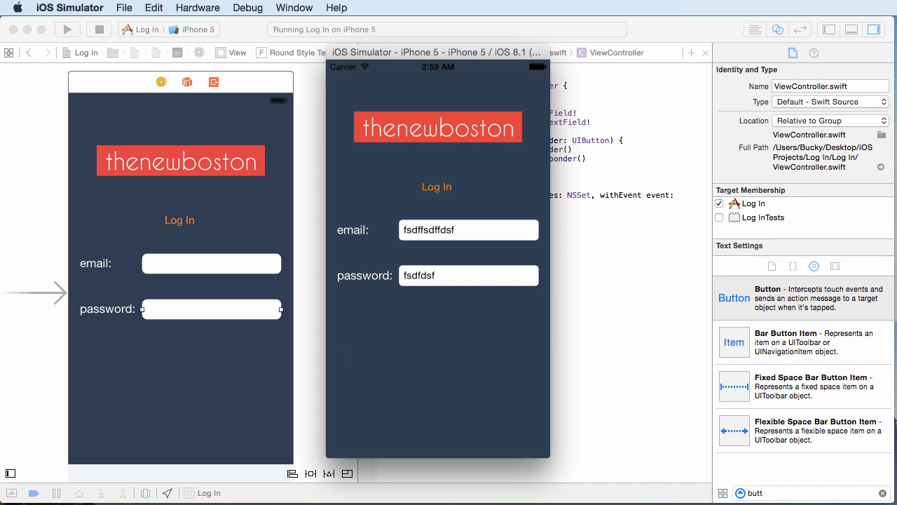